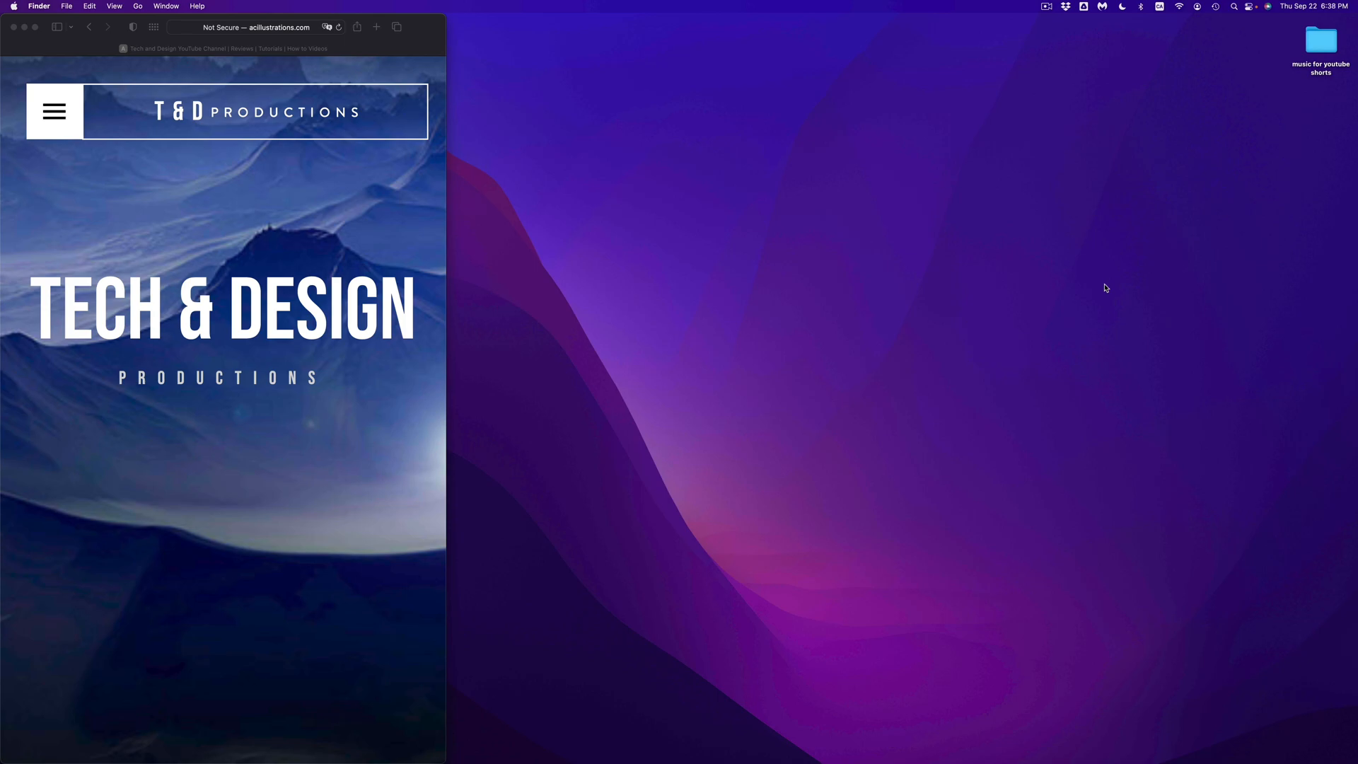
mouse_move(1104, 295)
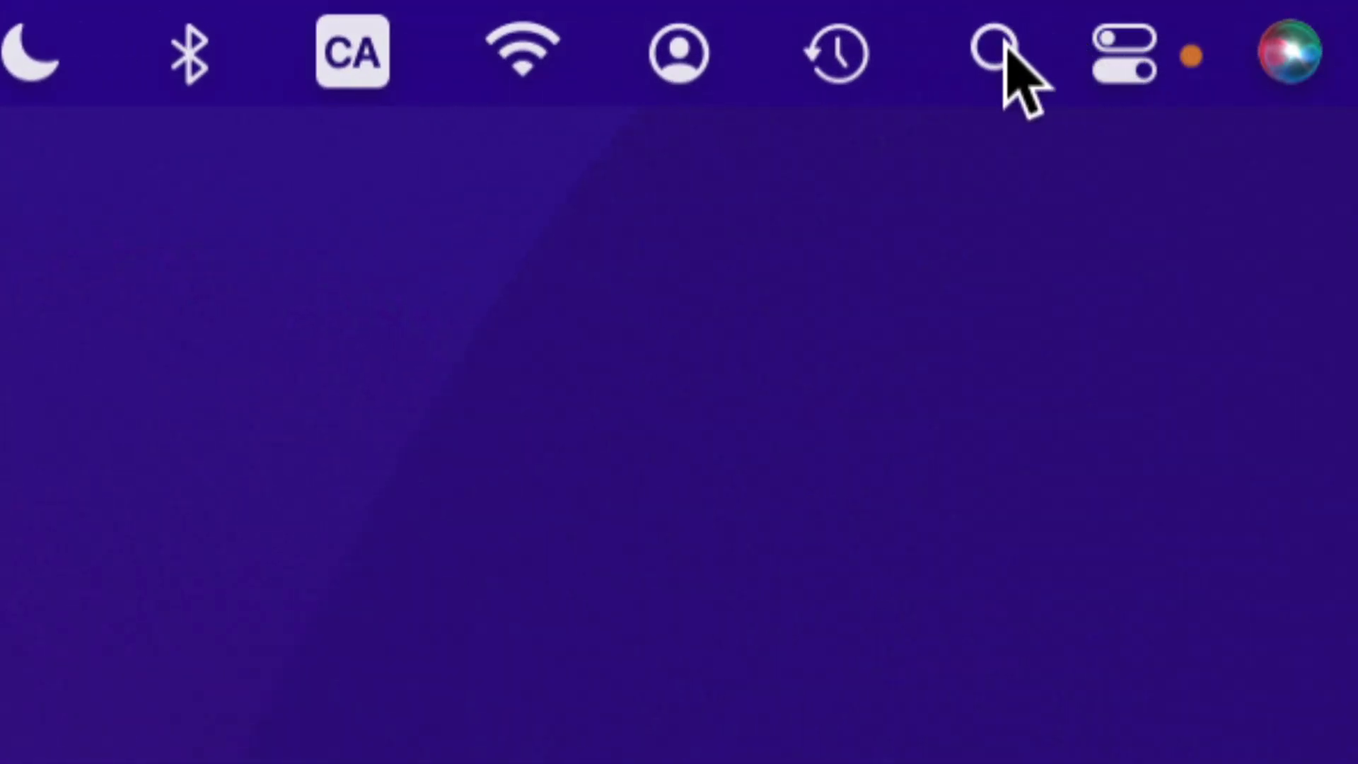
- Launch the Music app from a Spotlight search for 'music'
left_click(992, 49)
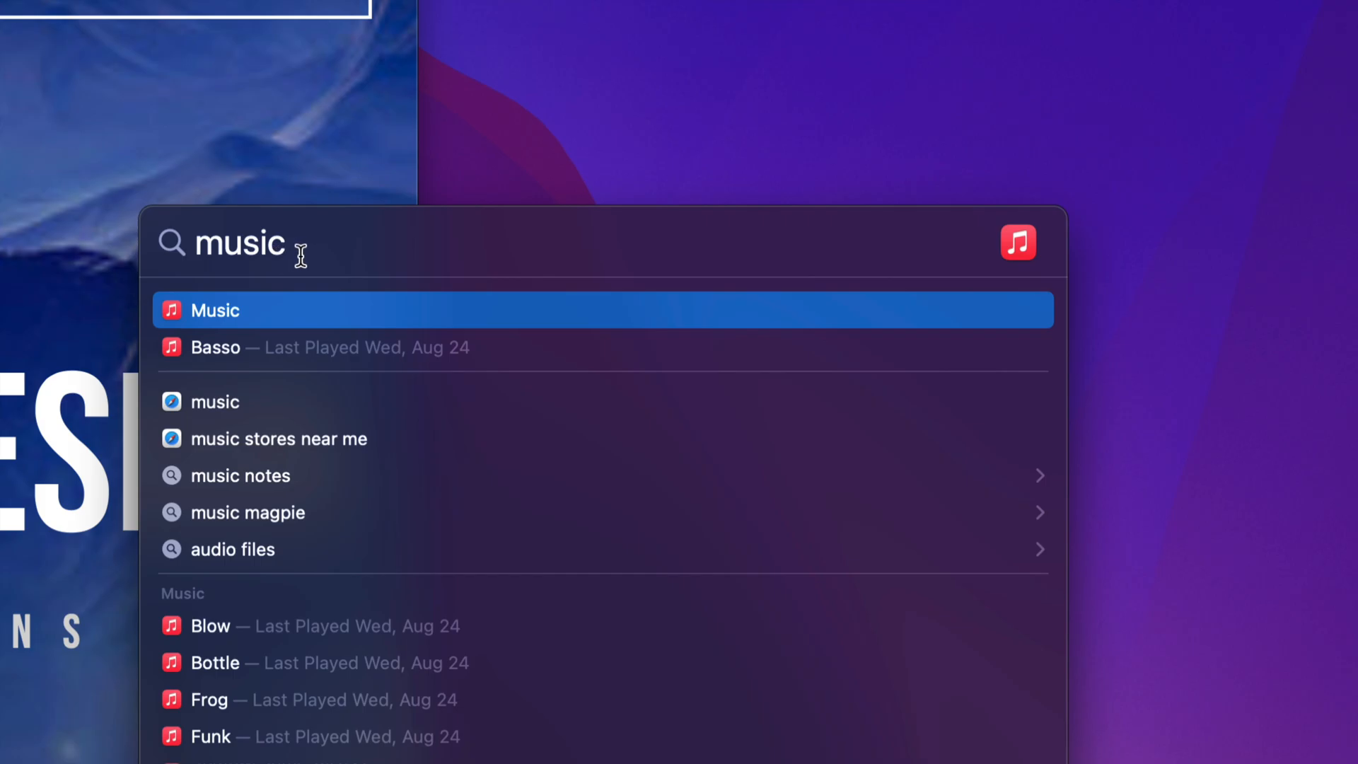
left_click(215, 310)
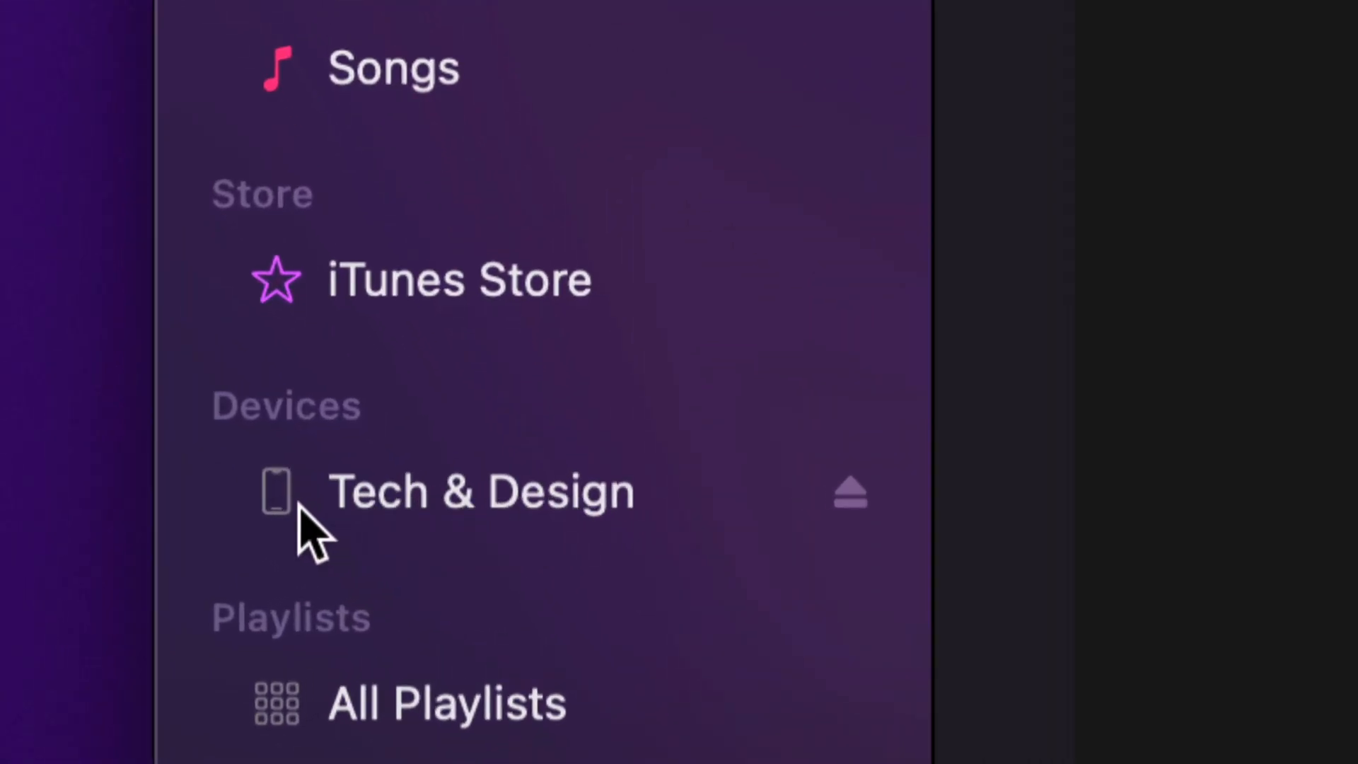
mouse_move(510, 551)
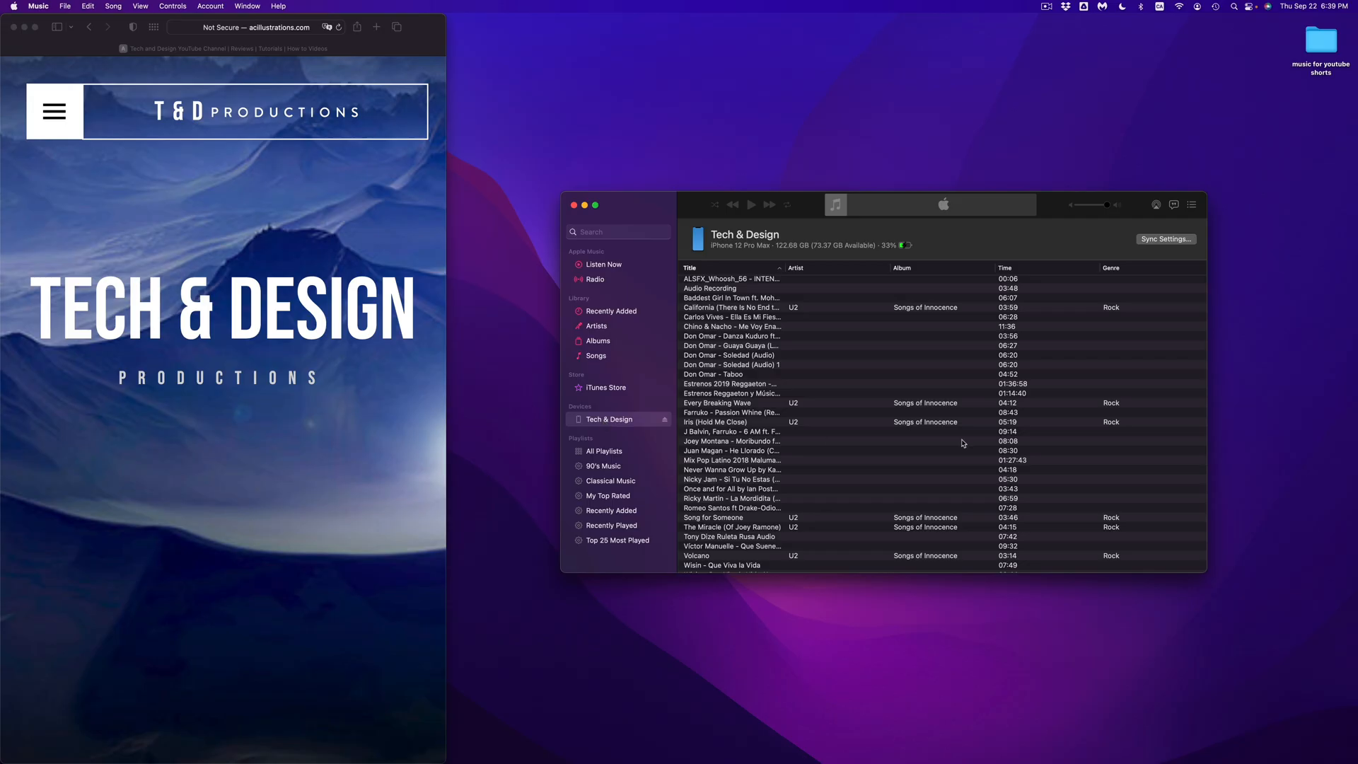
mouse_move(920, 474)
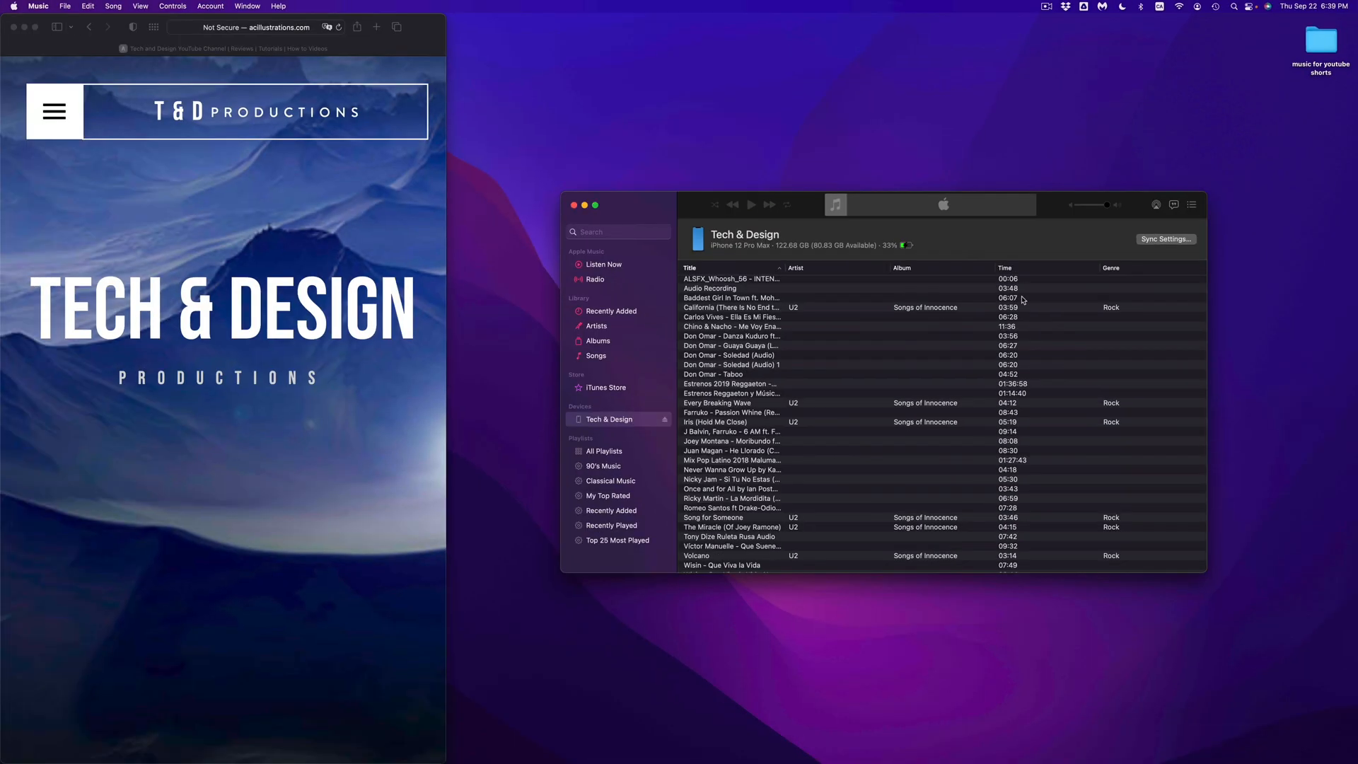
mouse_move(668, 202)
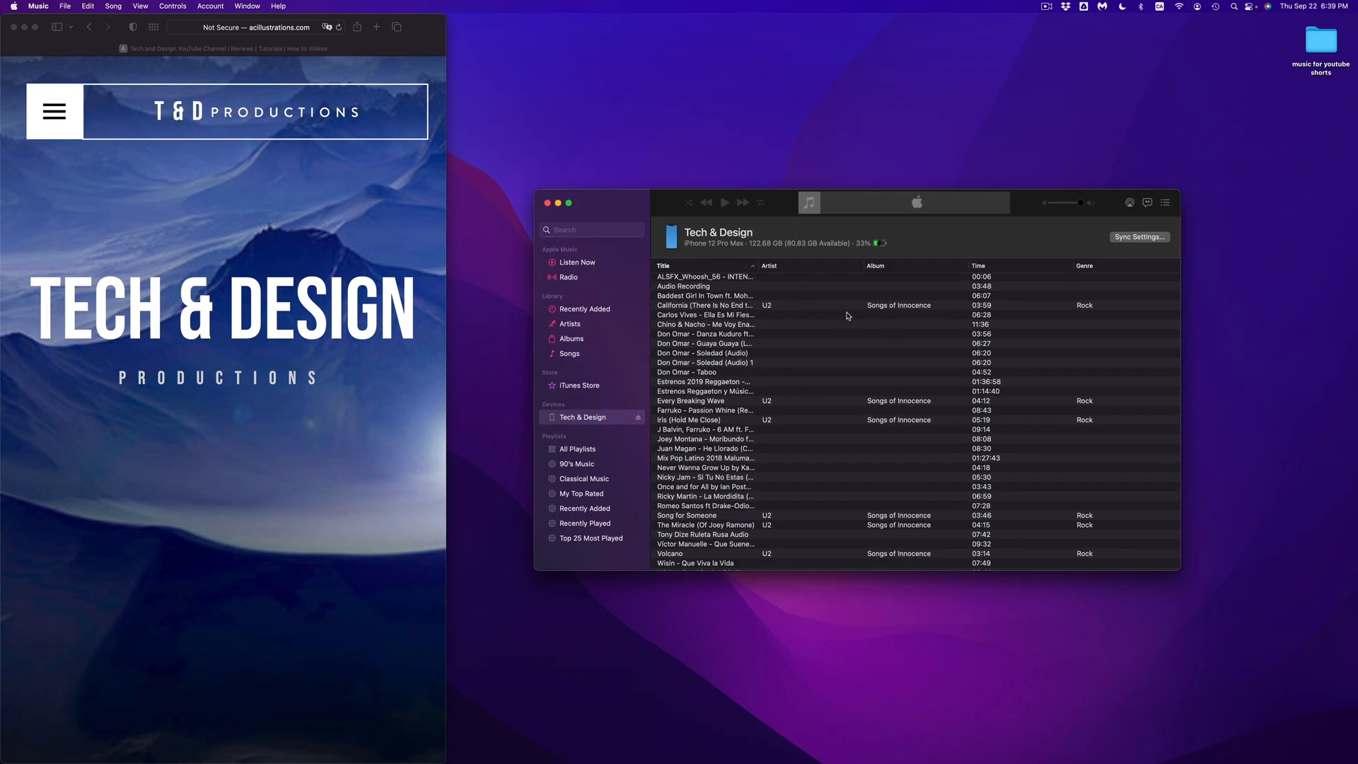
mouse_move(1317, 44)
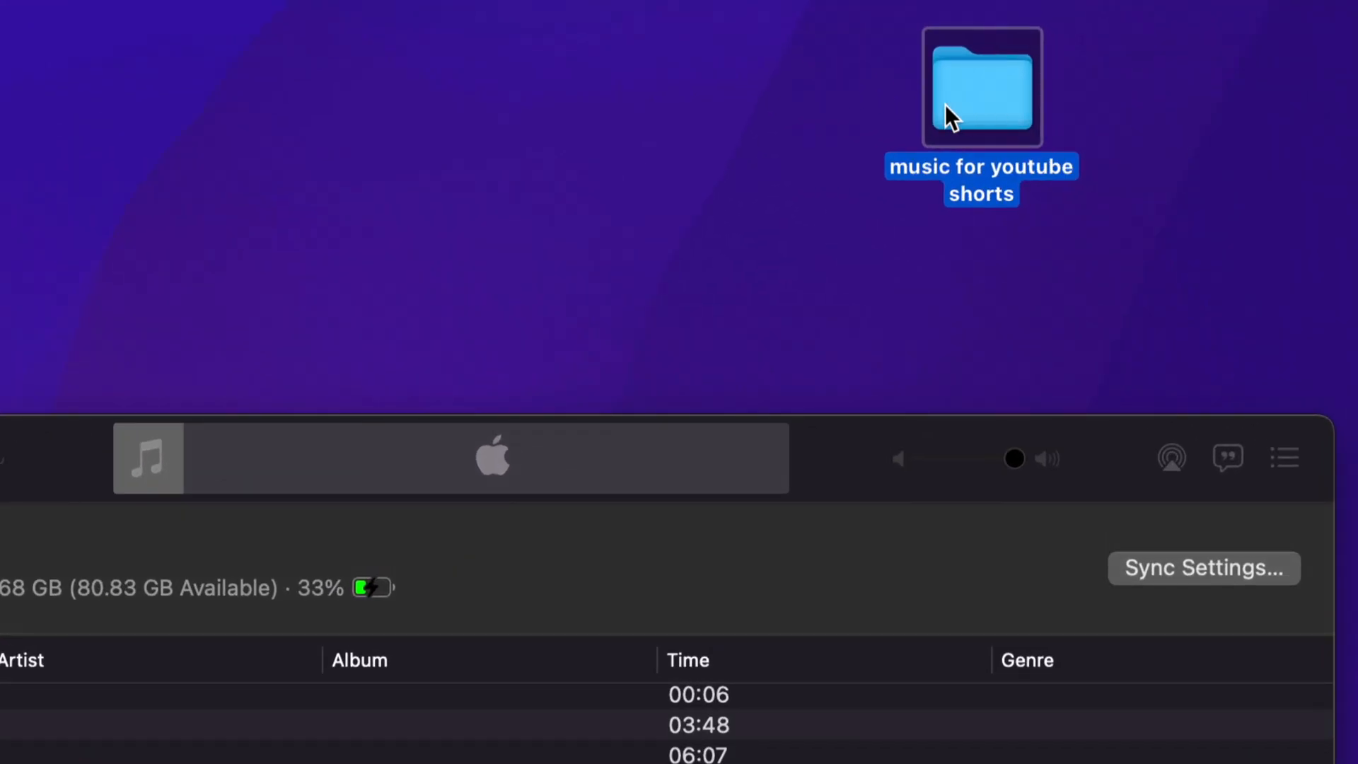
- Open the 'music for youtube shorts' desktop folder of MP3s and license PDFs in Finder
double_click(981, 85)
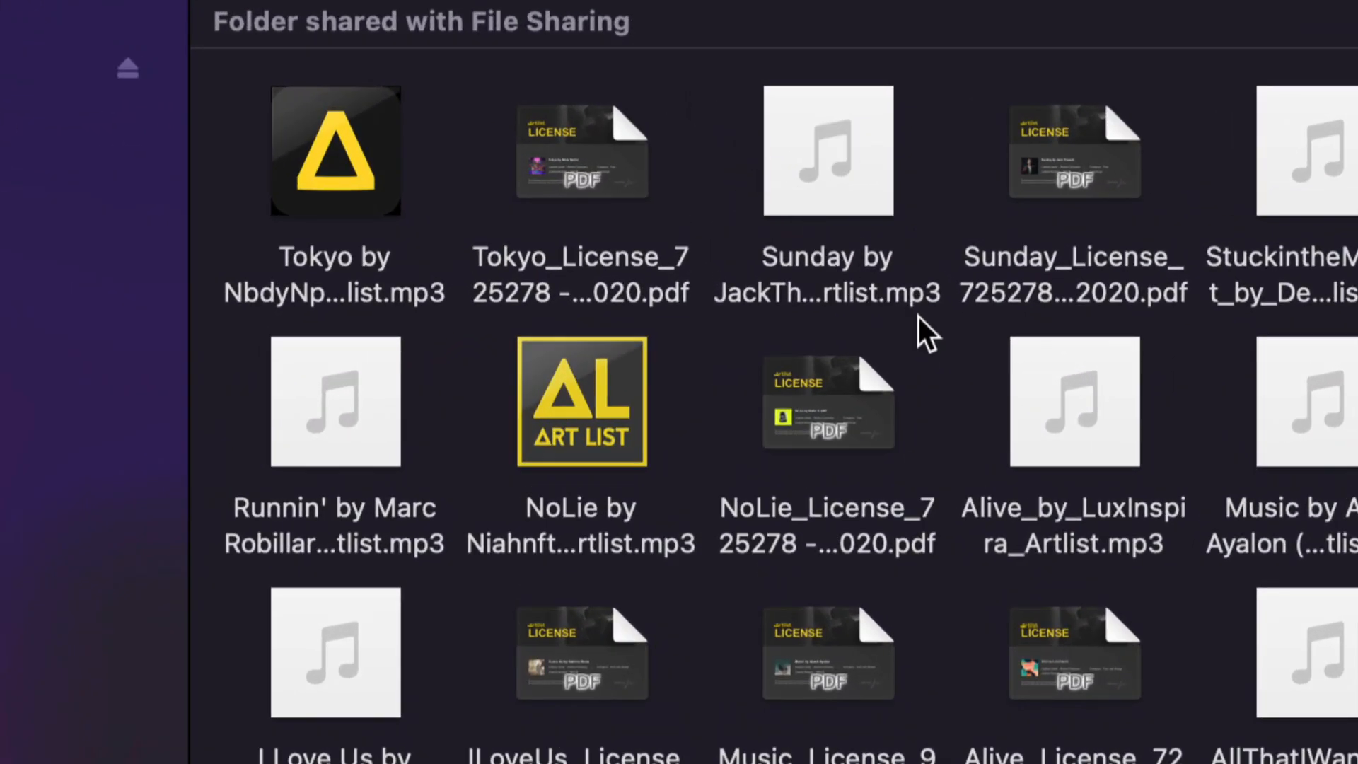
mouse_move(959, 319)
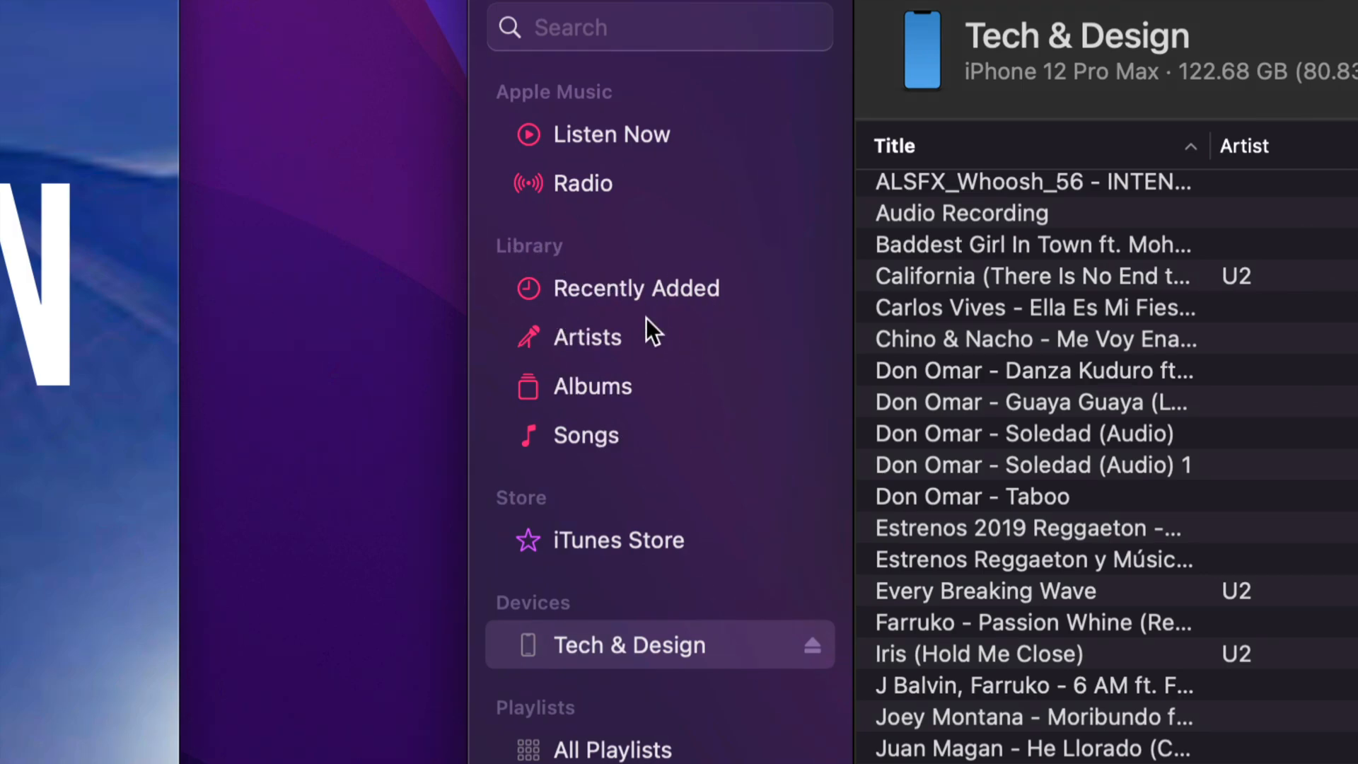
- Browse Recently Added, scrolling from today's Art-list tracks down to the 2019 and 2018 albums
left_click(636, 288)
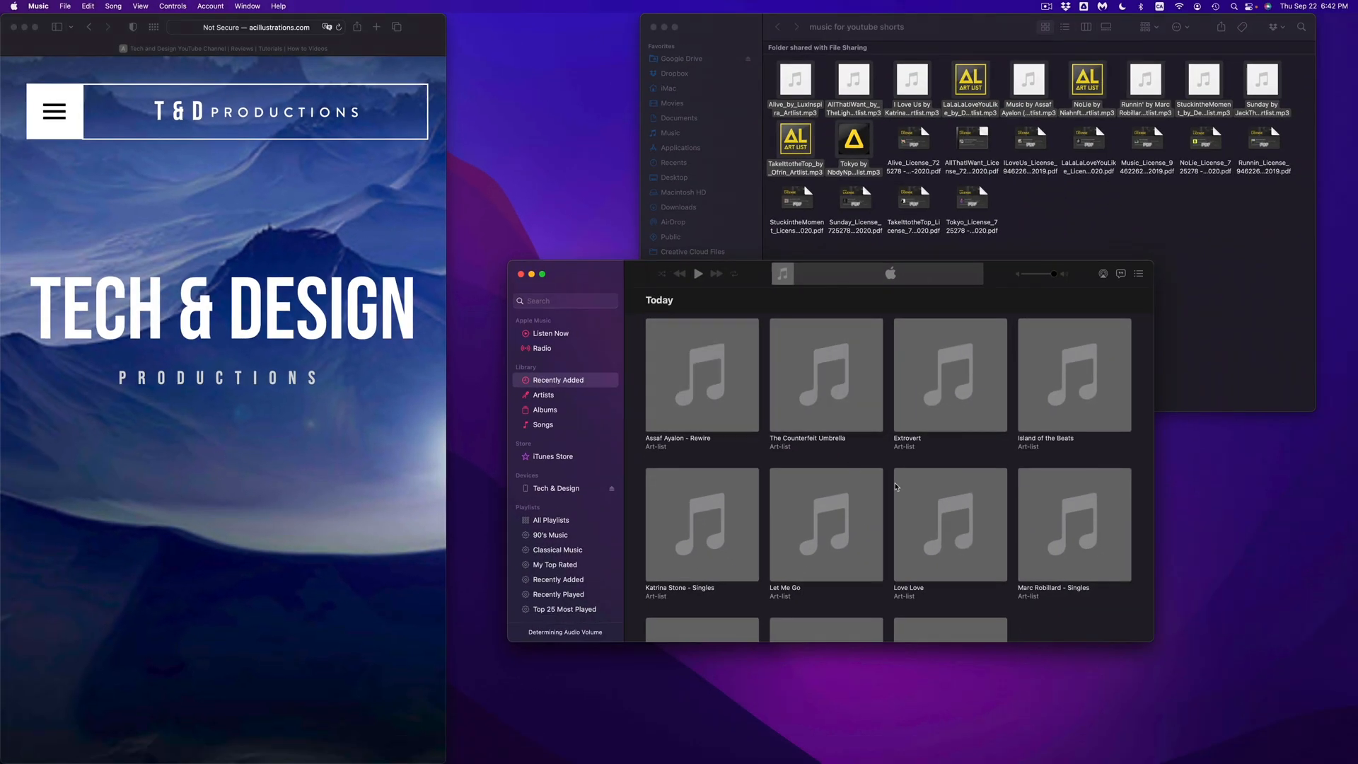
scroll("down", 3)
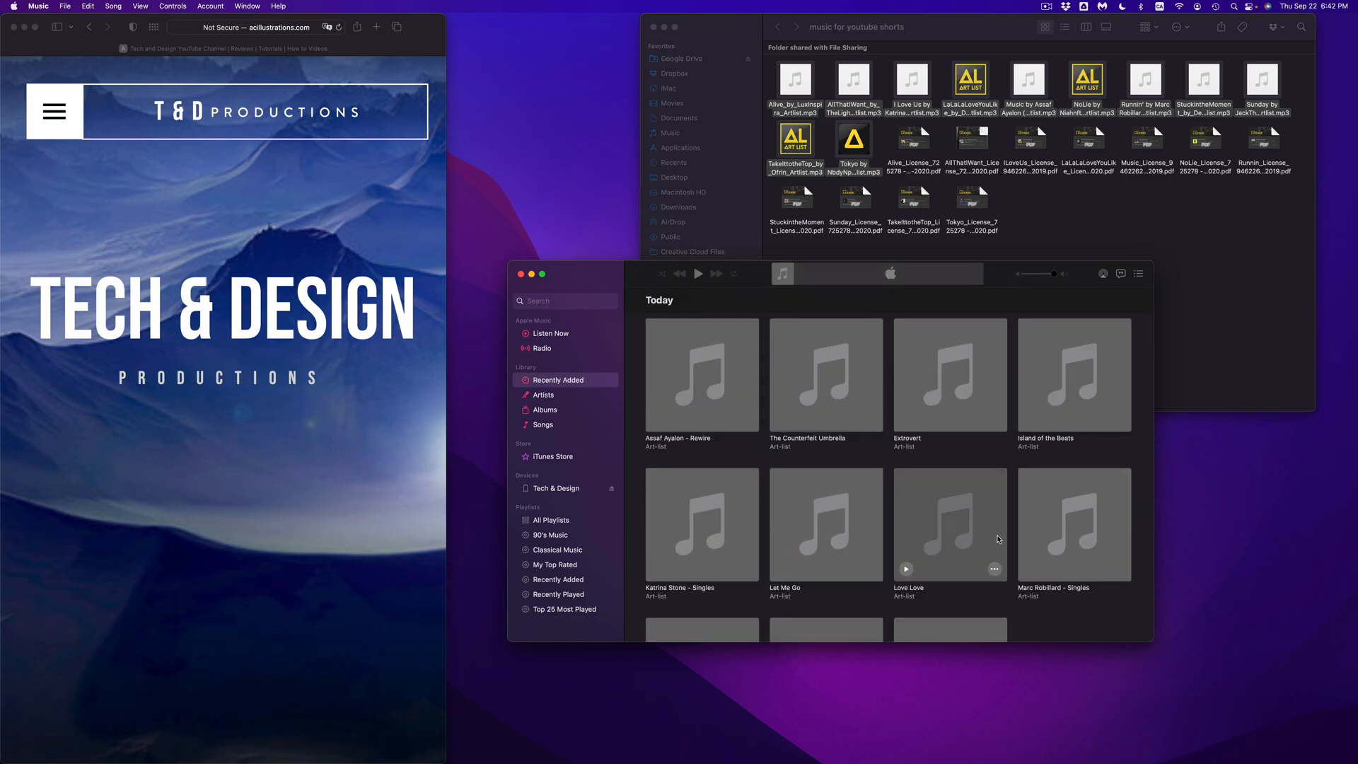
scroll("down", 3)
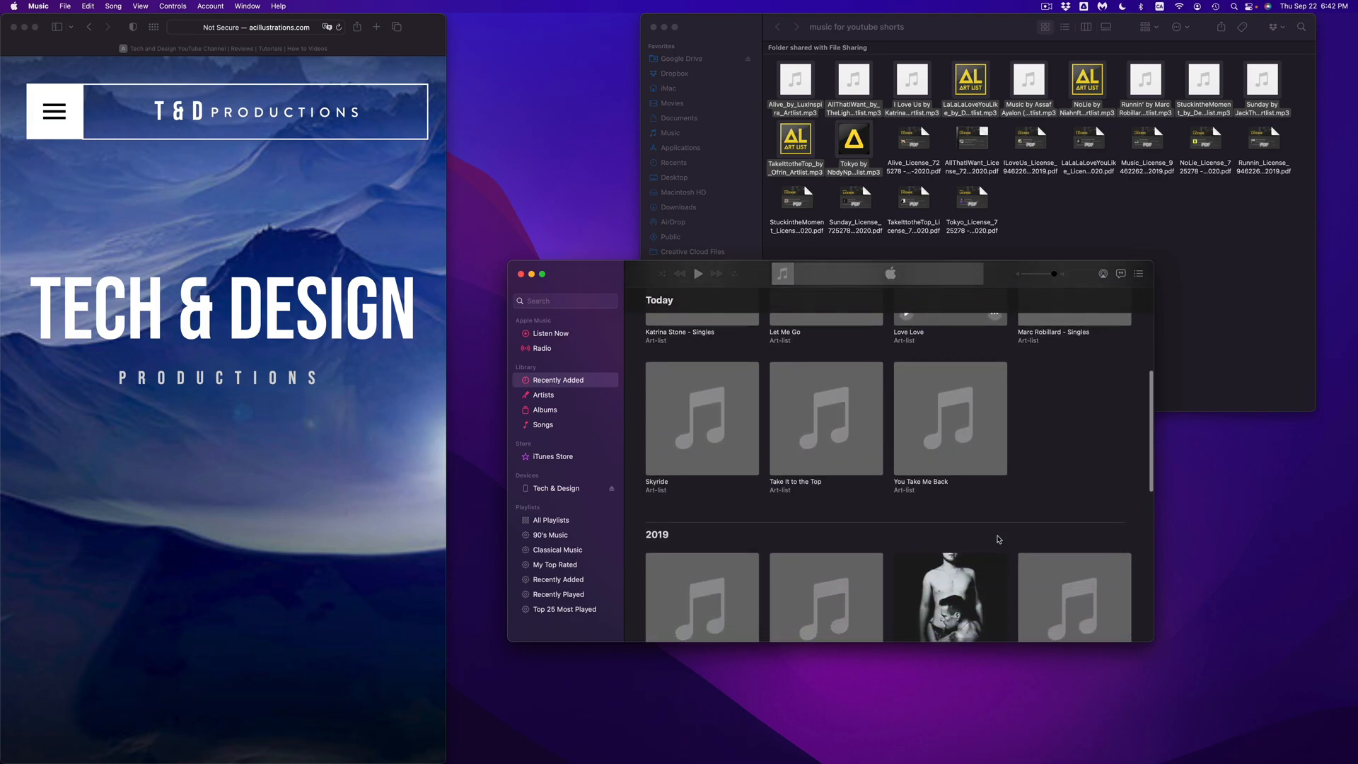
scroll("down", 3)
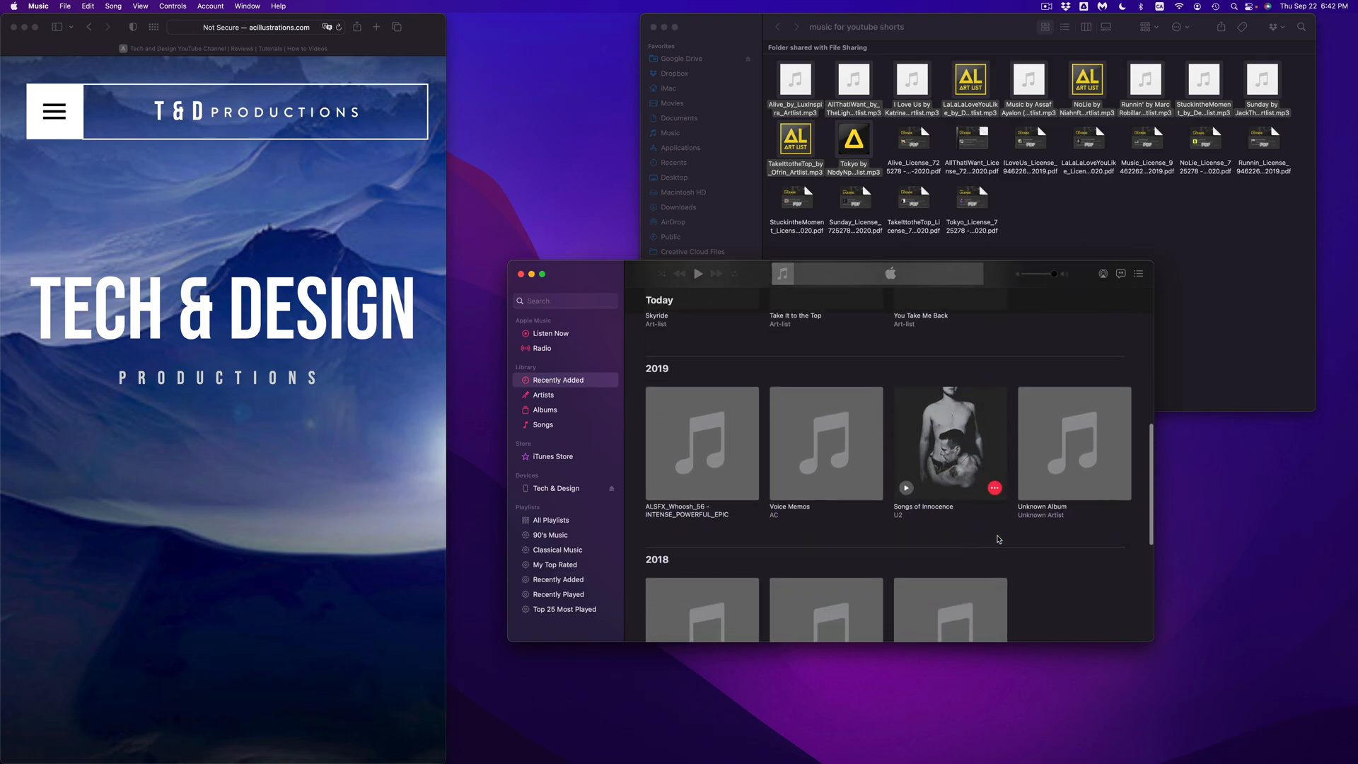
- Delete U2's Songs of Innocence album and move its files to the Trash
left_click(949, 444)
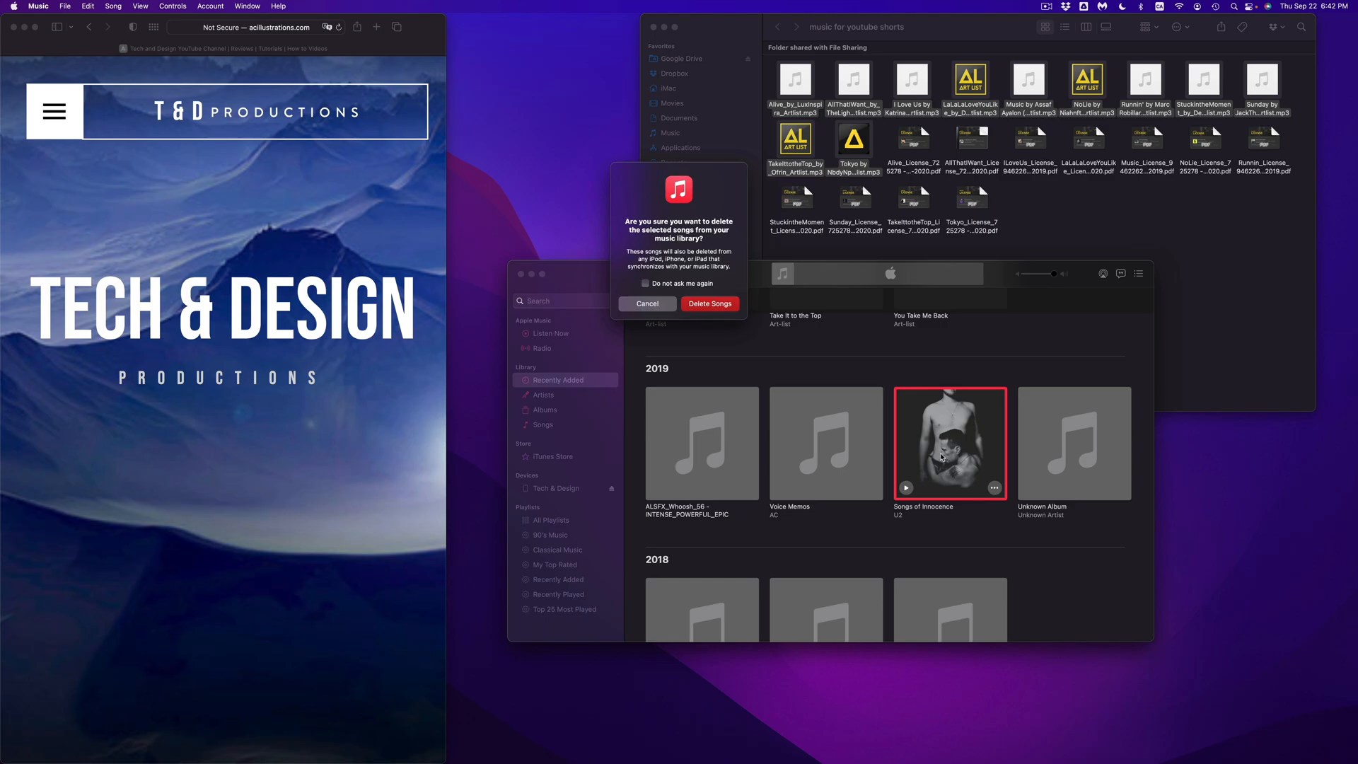
left_click(709, 303)
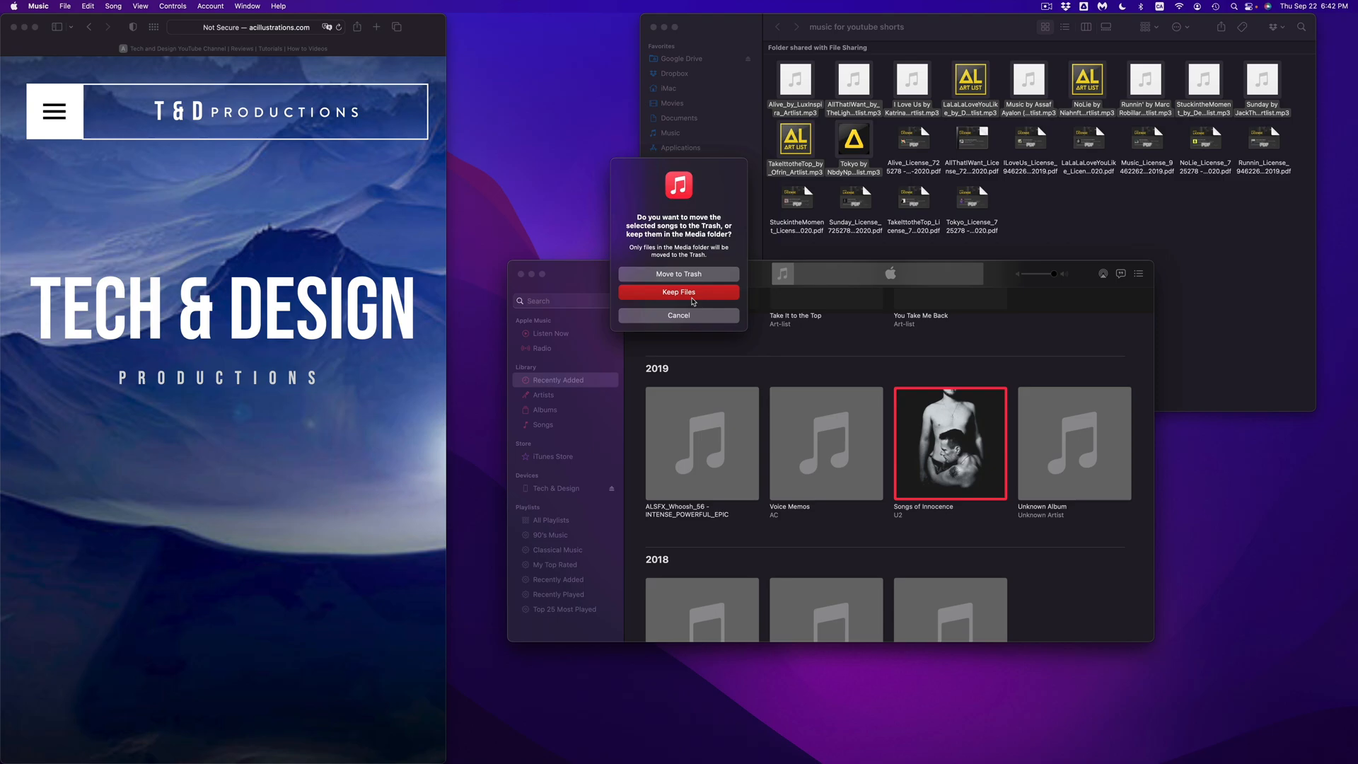
mouse_move(678, 274)
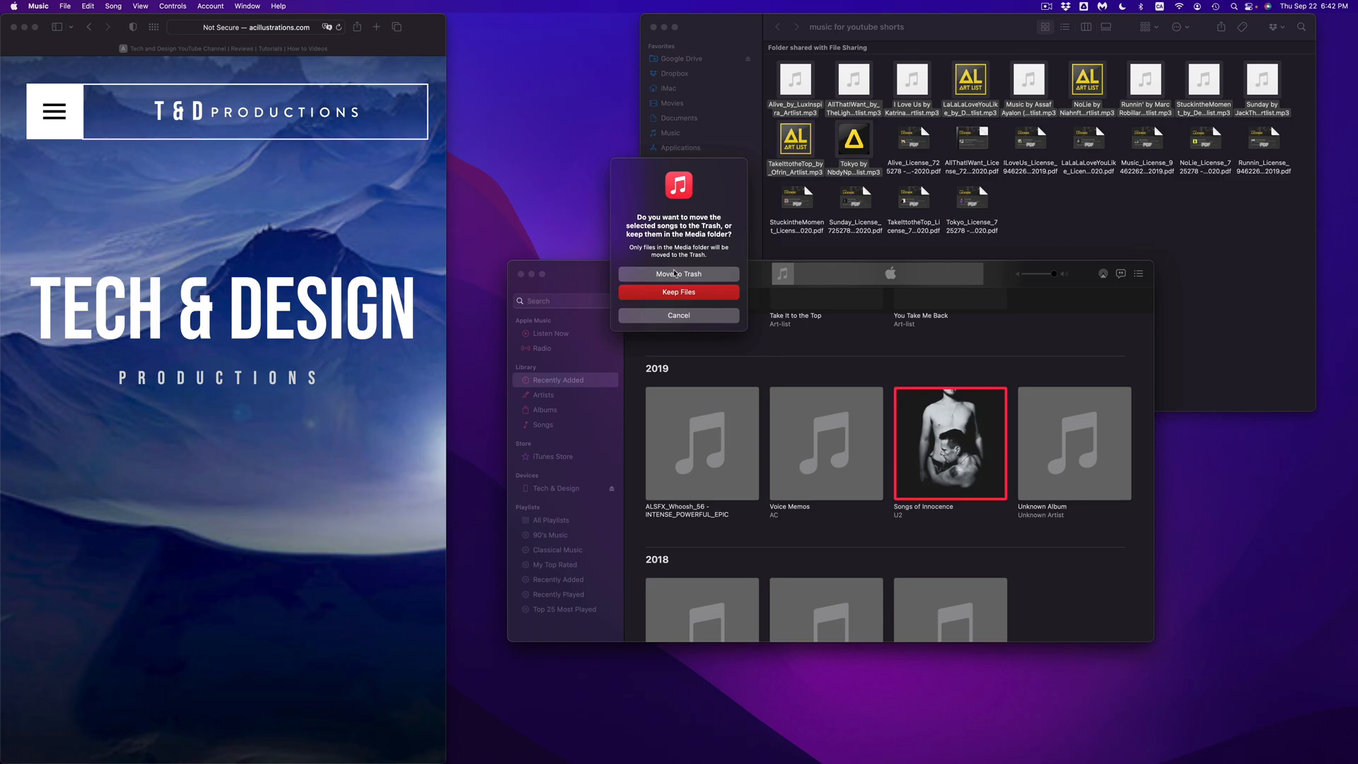
left_click(678, 273)
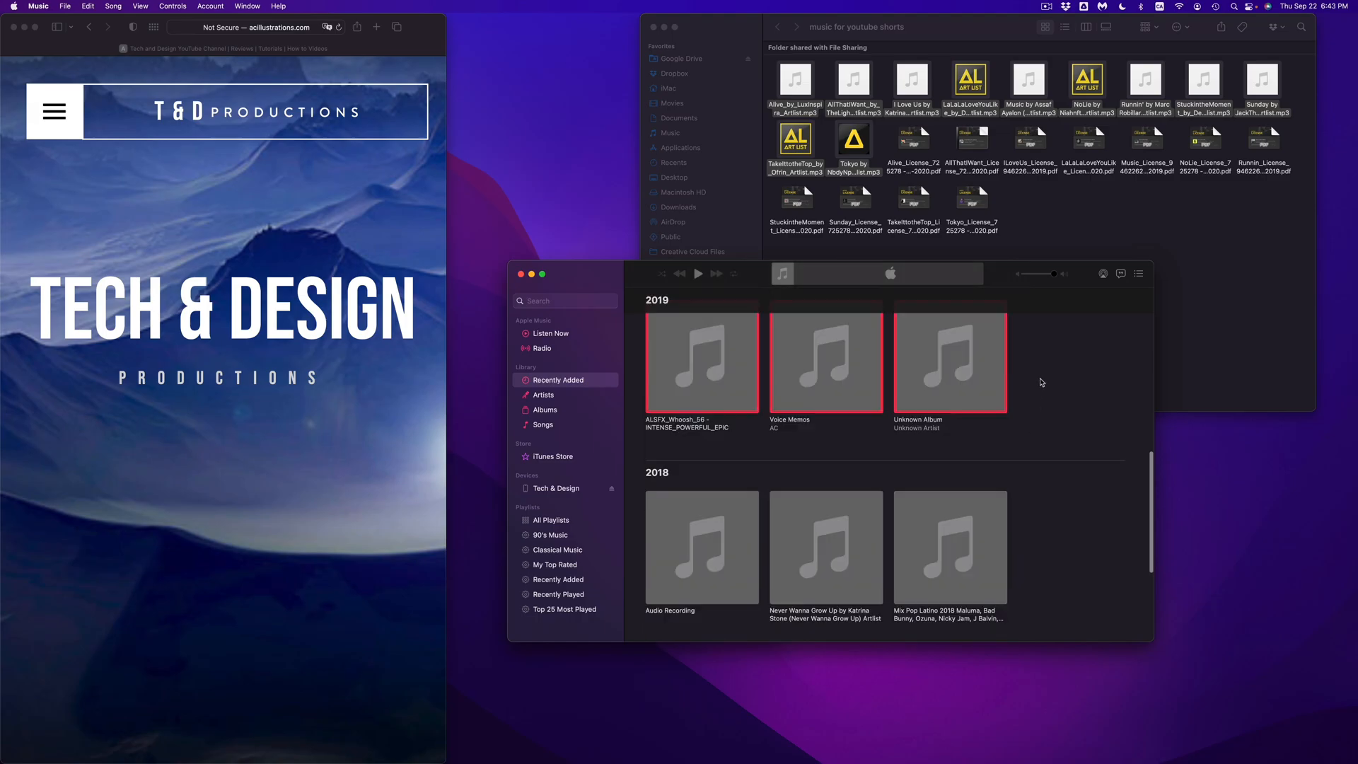
mouse_move(696, 574)
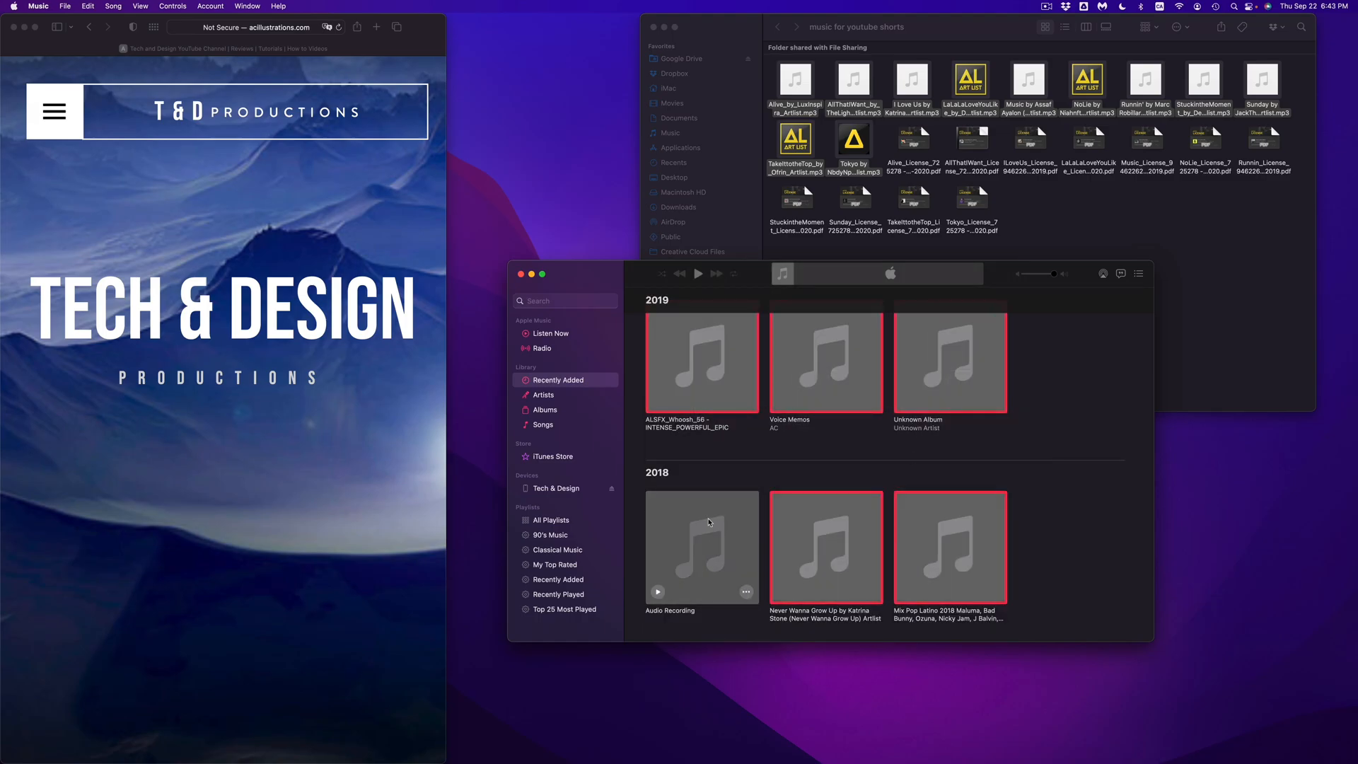
- Remove the 2019, 2018 and 2015 albums from the library, trashing their files
scroll("down", 3)
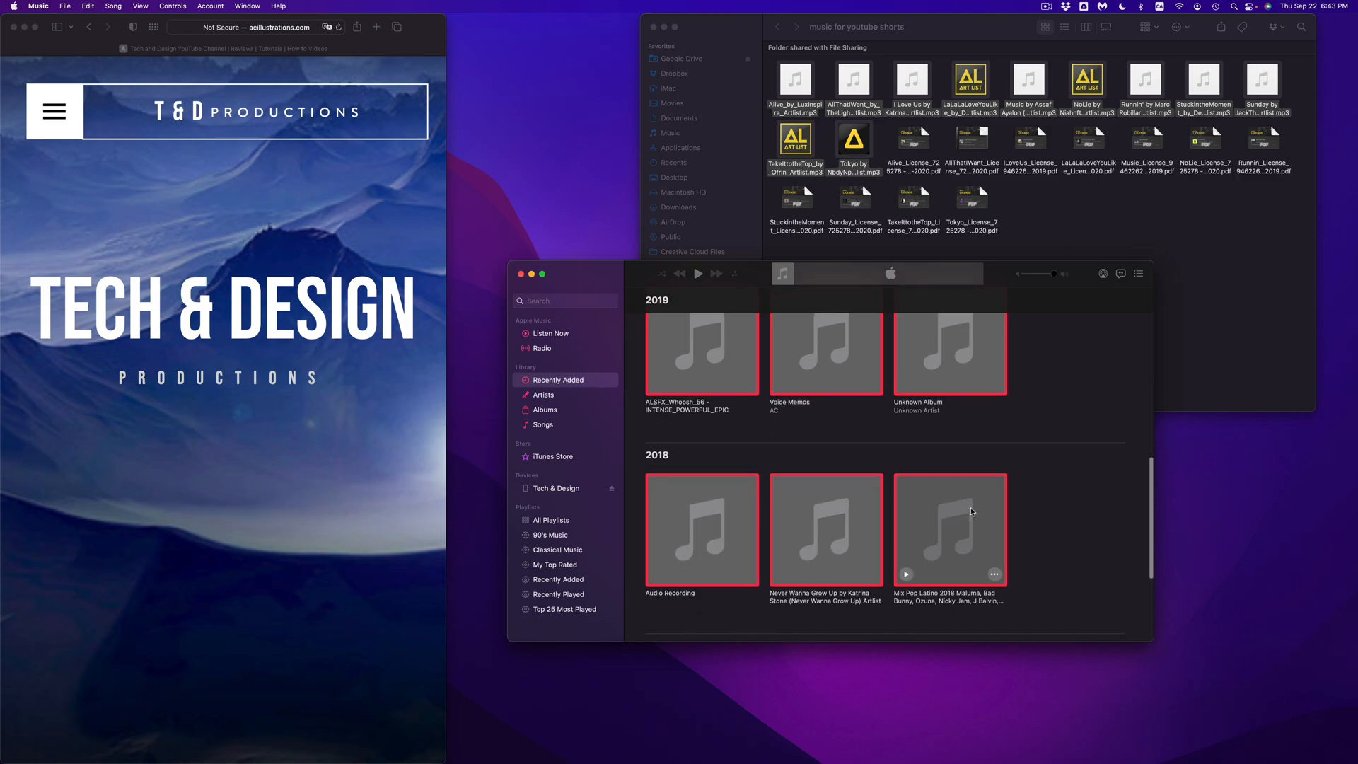
scroll("down", 3)
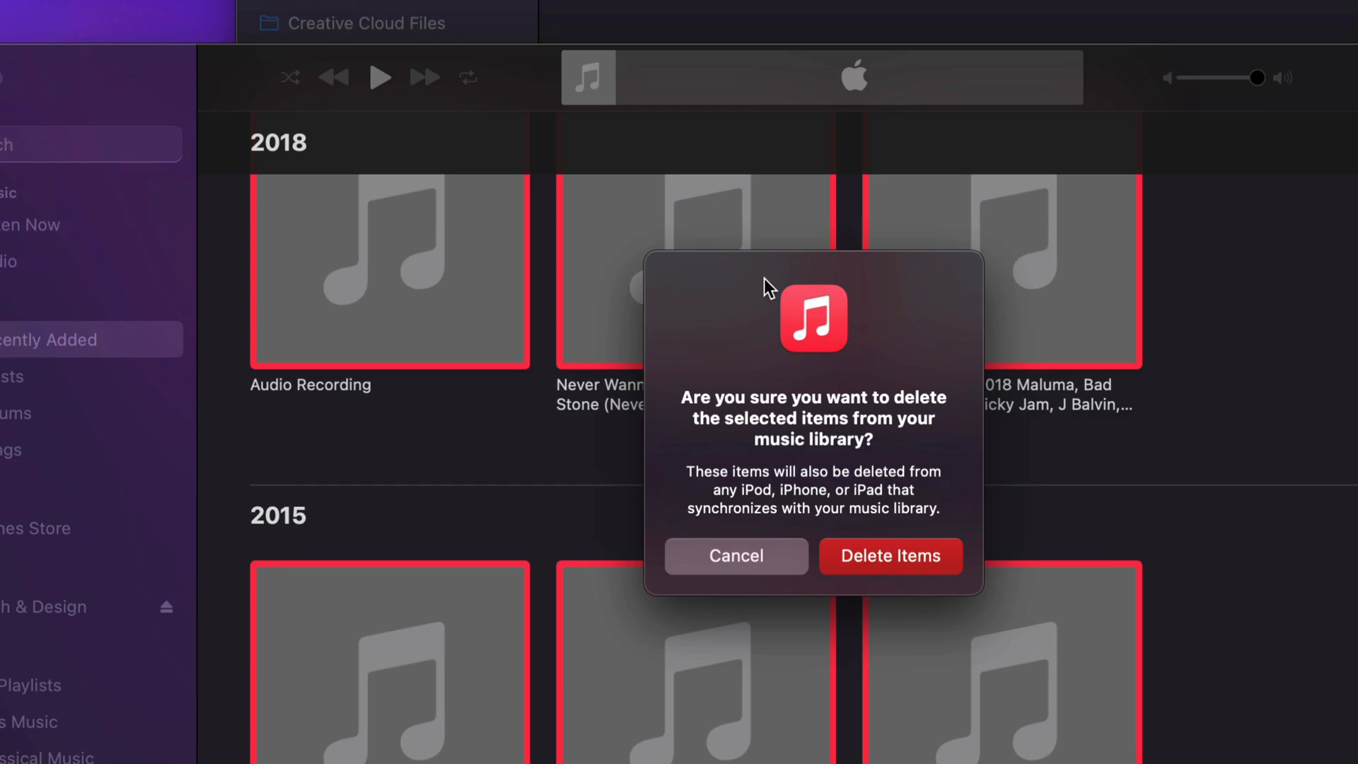
left_click(890, 555)
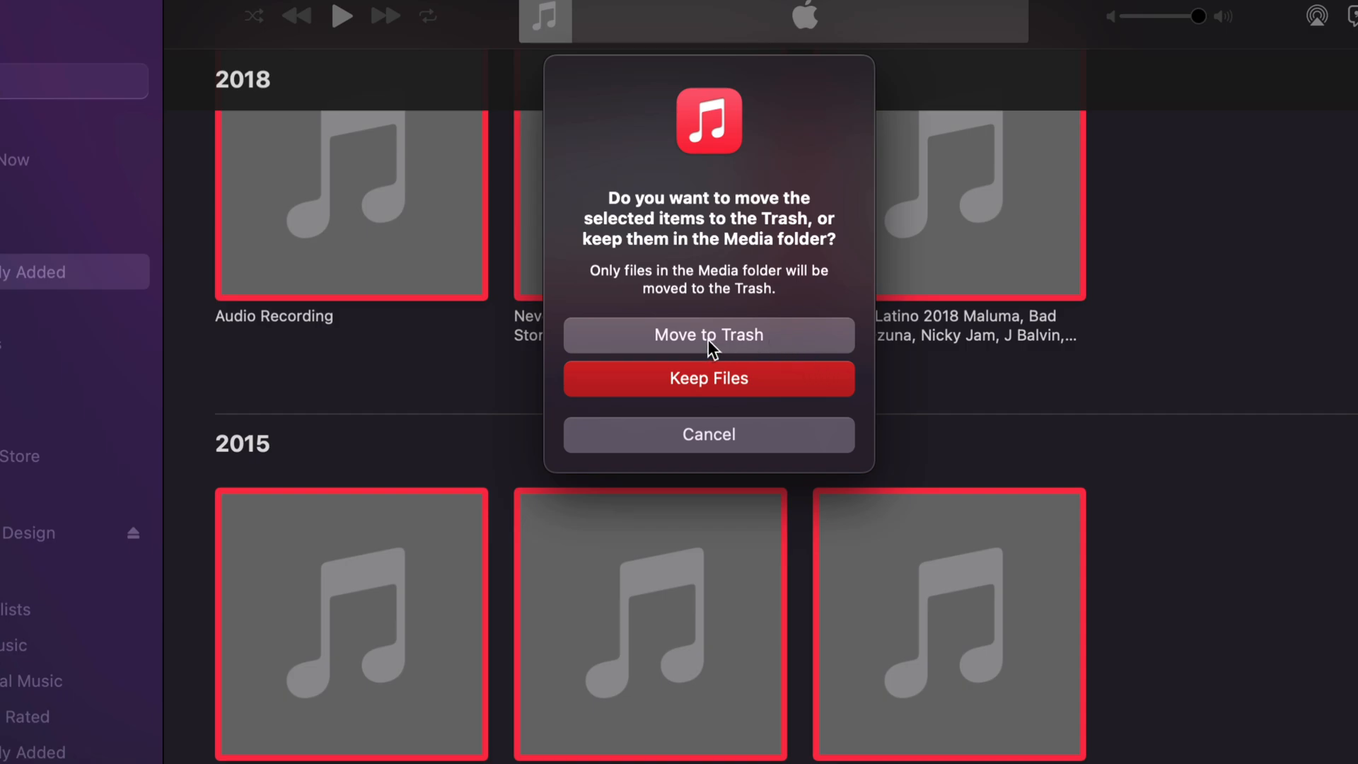
left_click(709, 335)
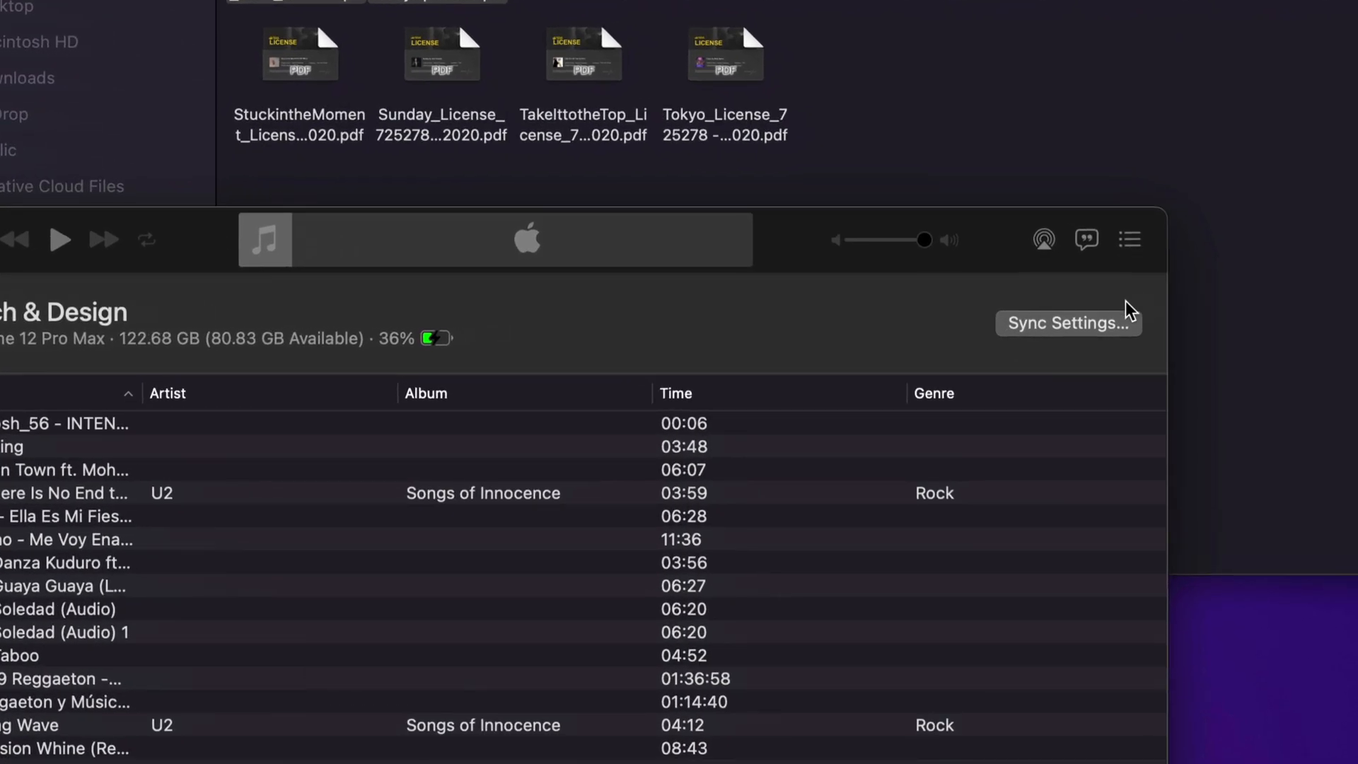
- Leave 'Sync only checked songs and videos' enabled in the iPhone's General settings
left_click(1068, 324)
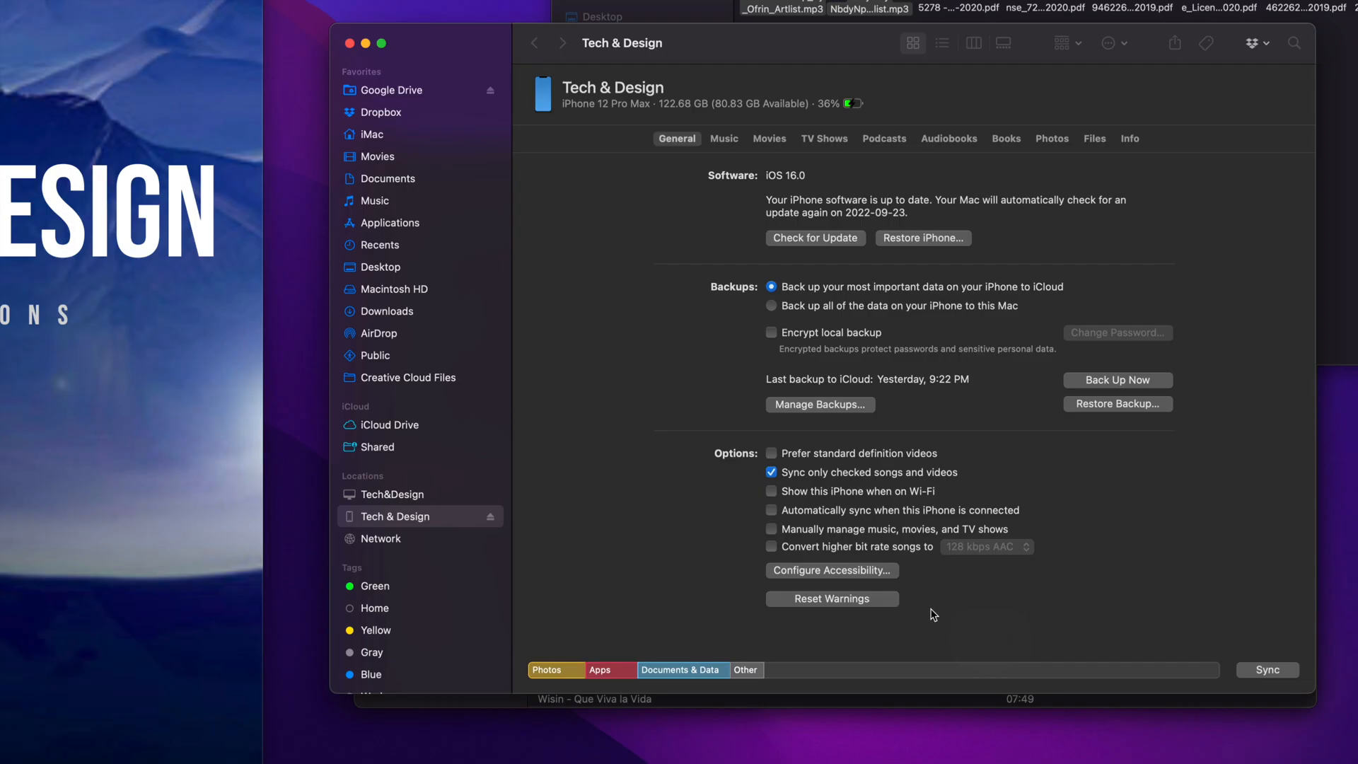
mouse_move(1009, 486)
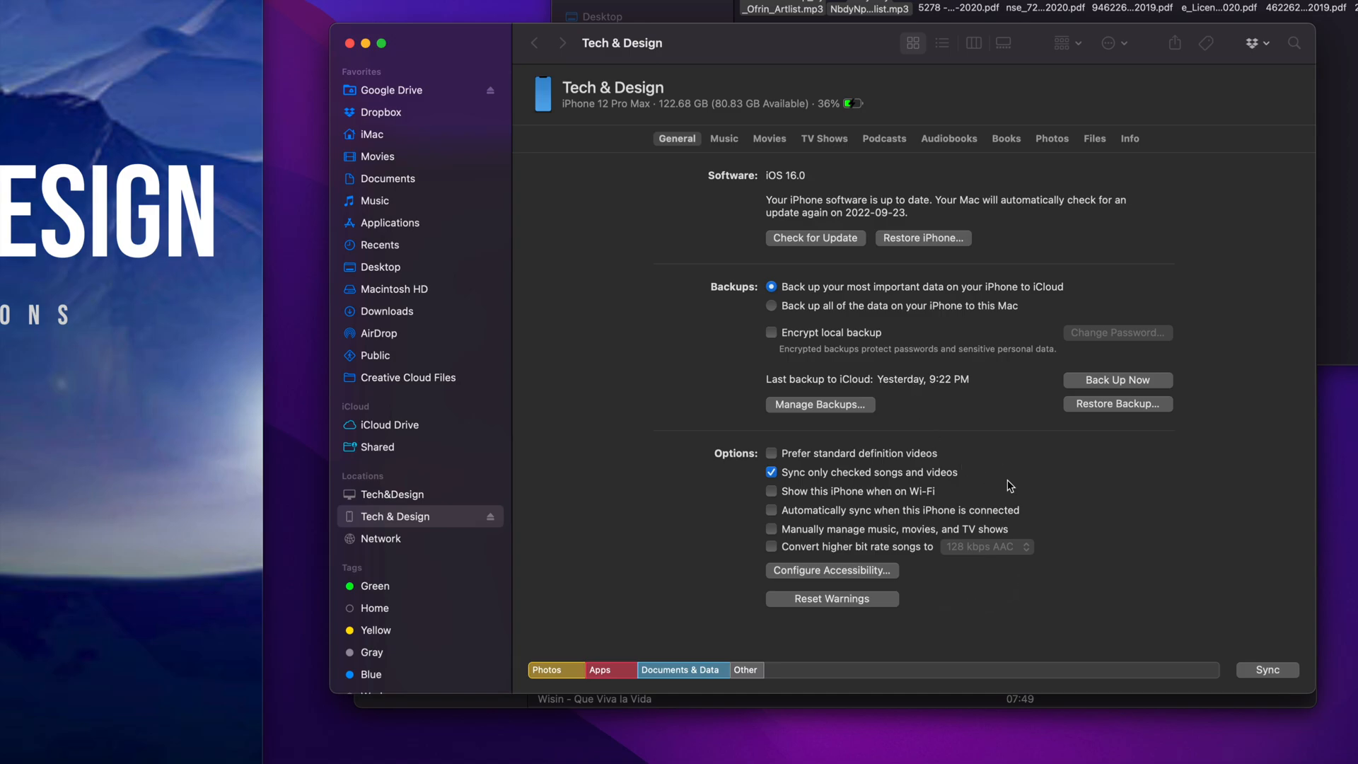
mouse_move(961, 470)
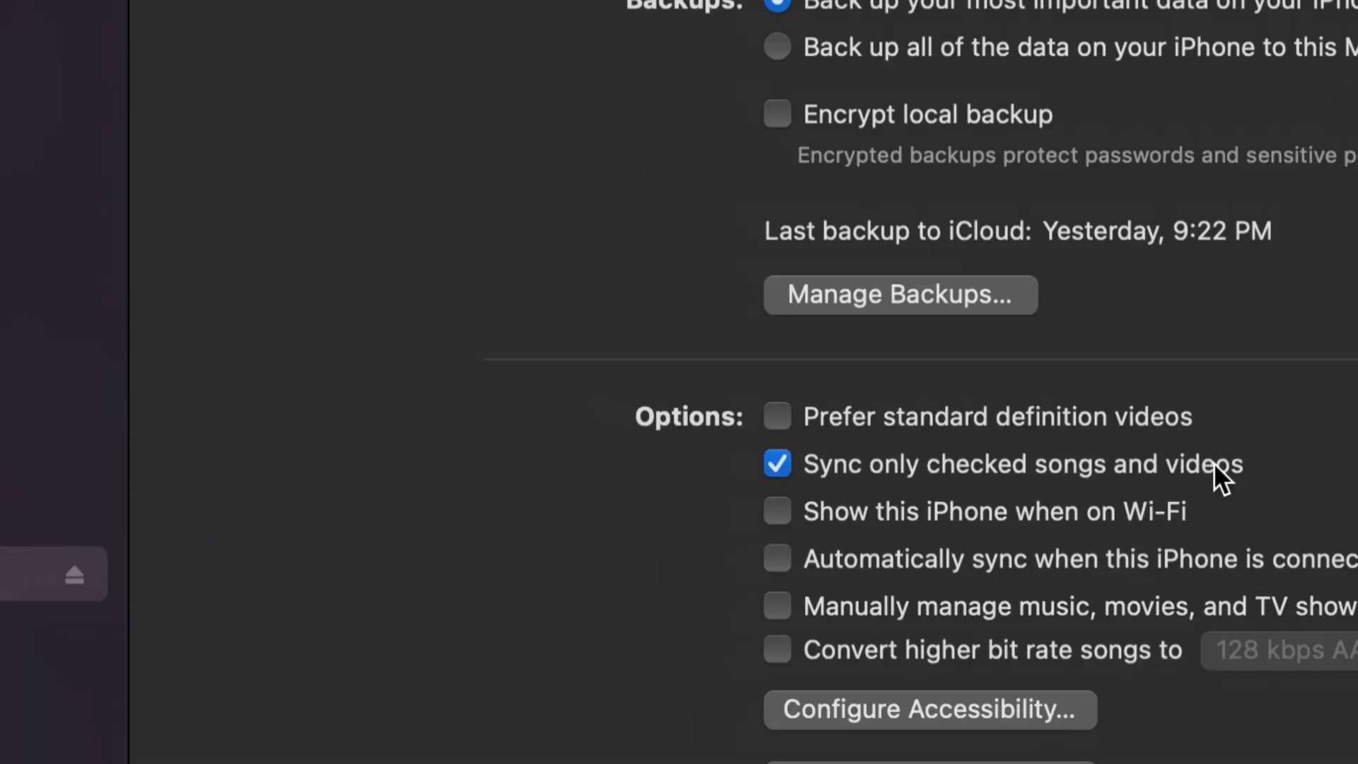
left_click(776, 463)
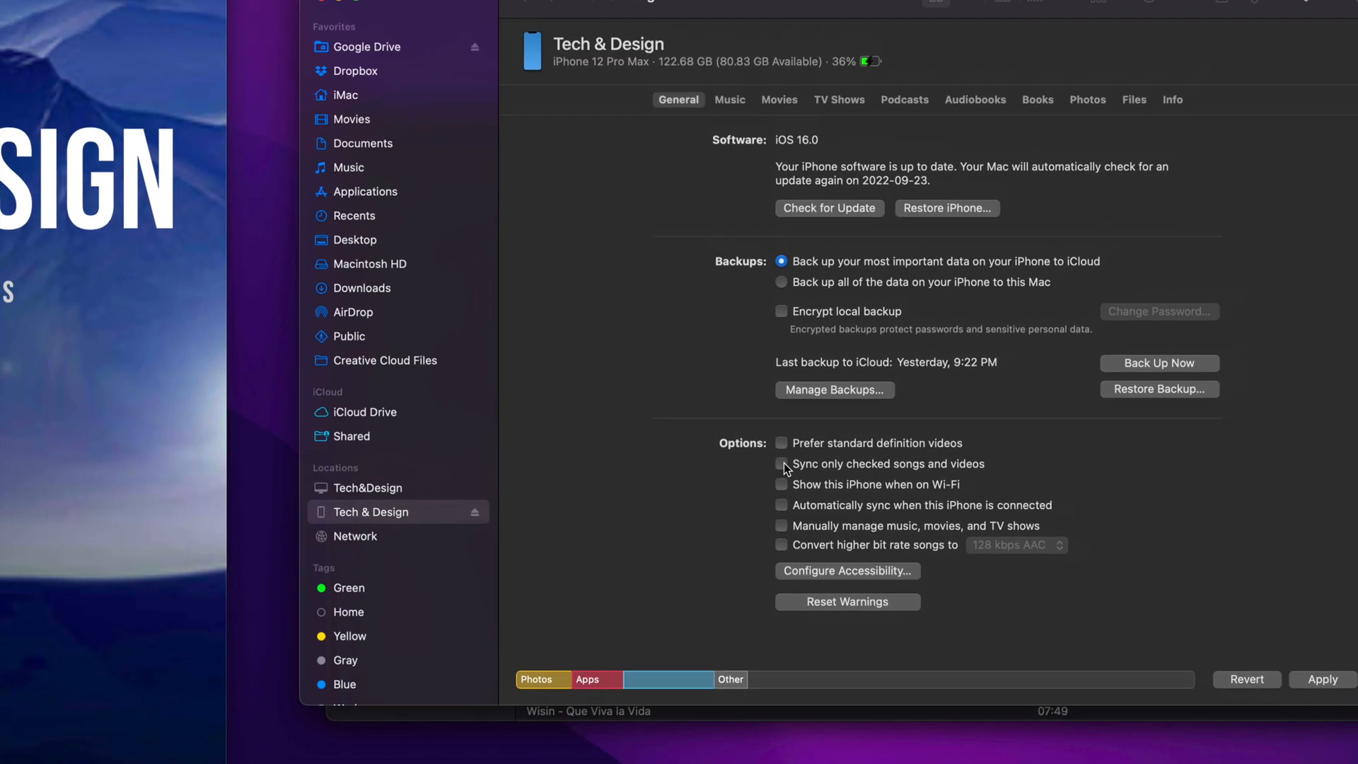
left_click(781, 464)
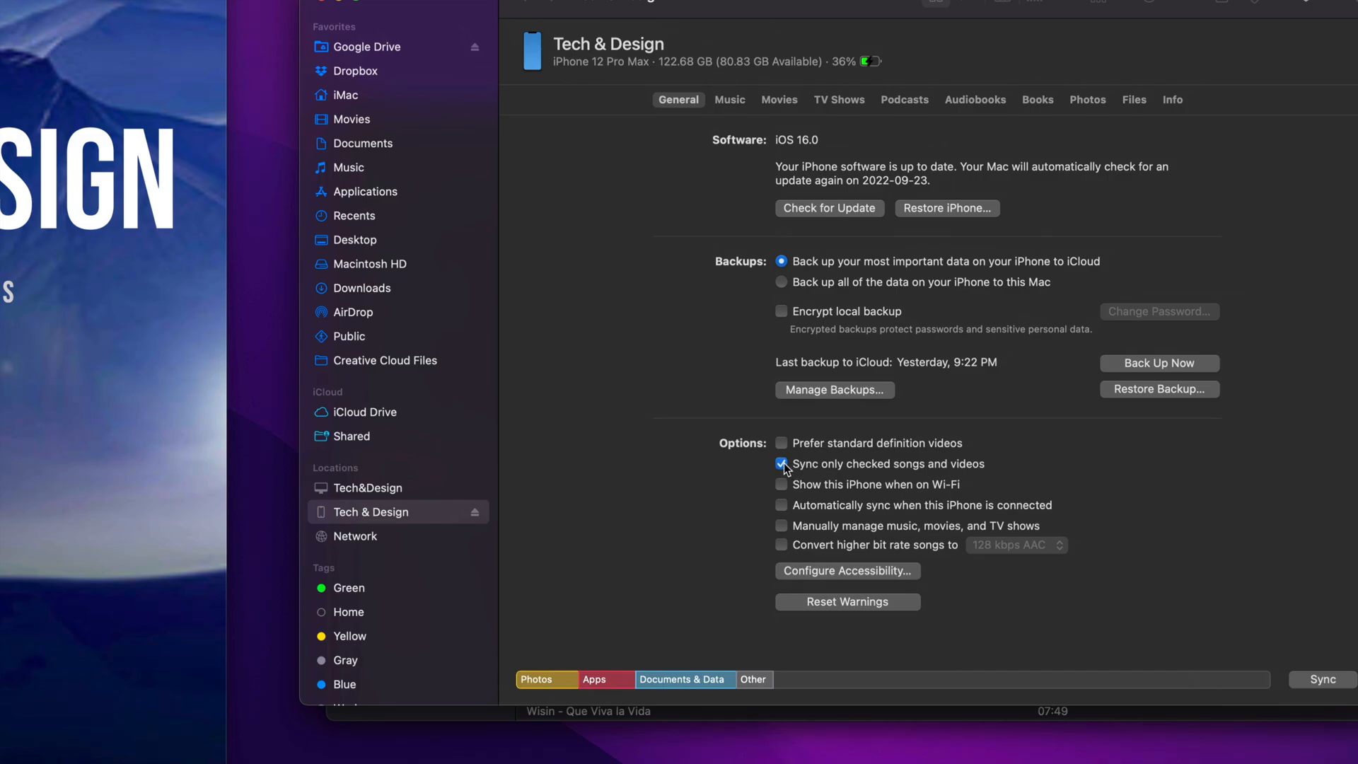
left_click(781, 463)
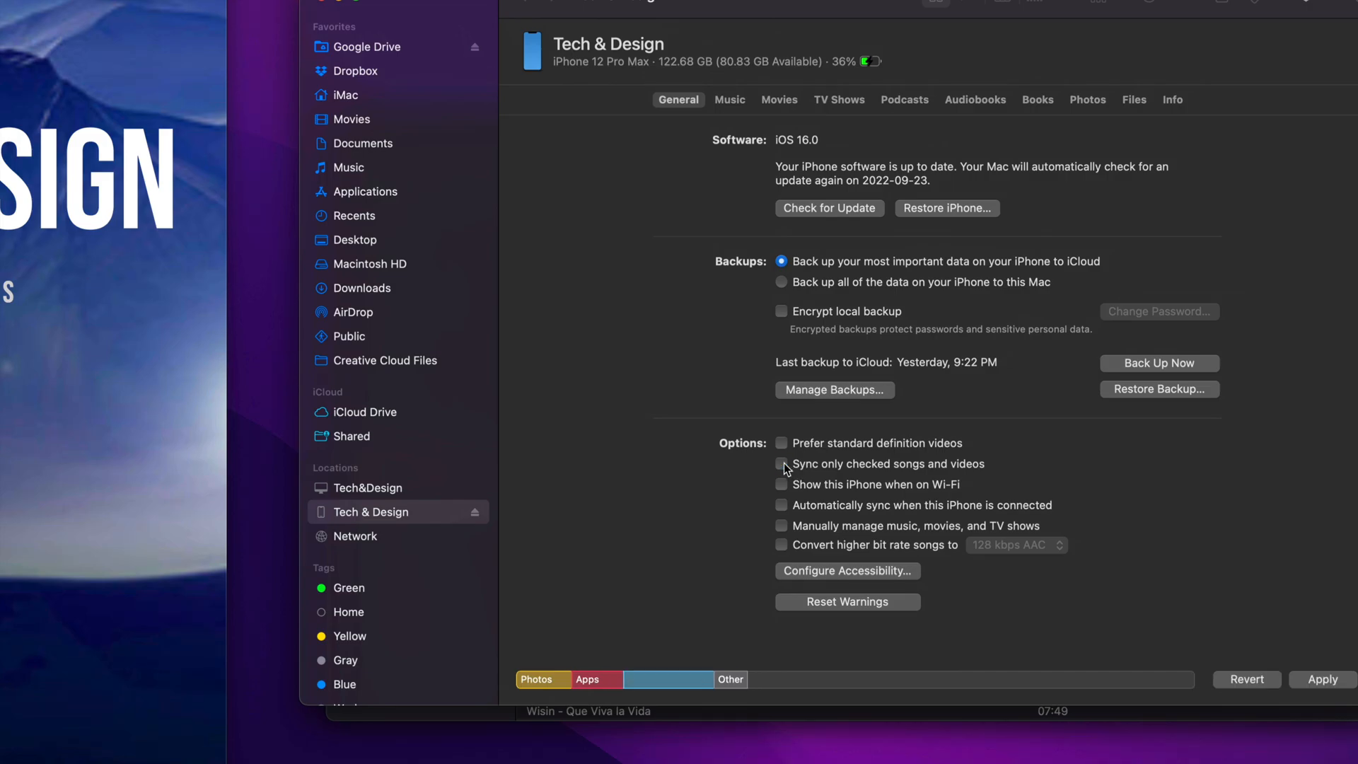
left_click(781, 464)
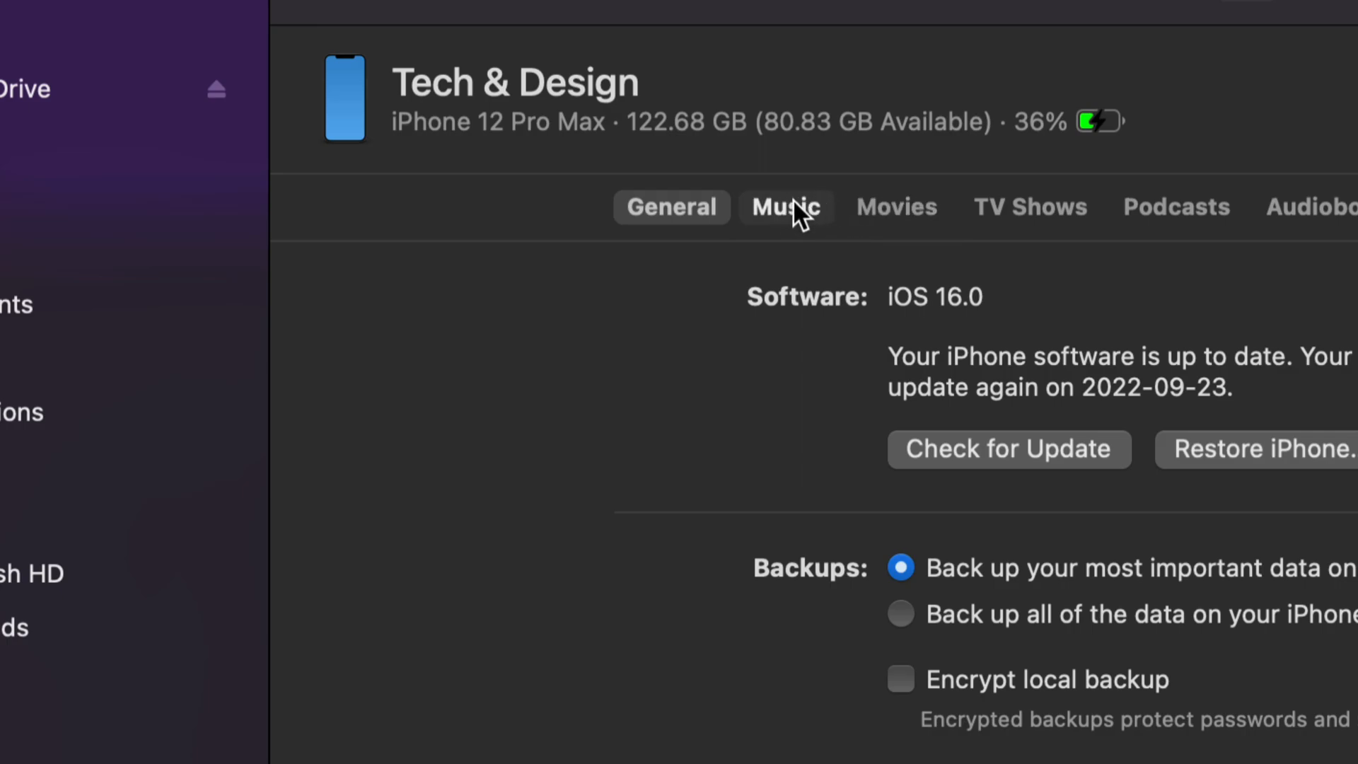
- Sync only 'Selected artists, albums, genres, and playlists', with 'Include videos' unchecked
left_click(785, 207)
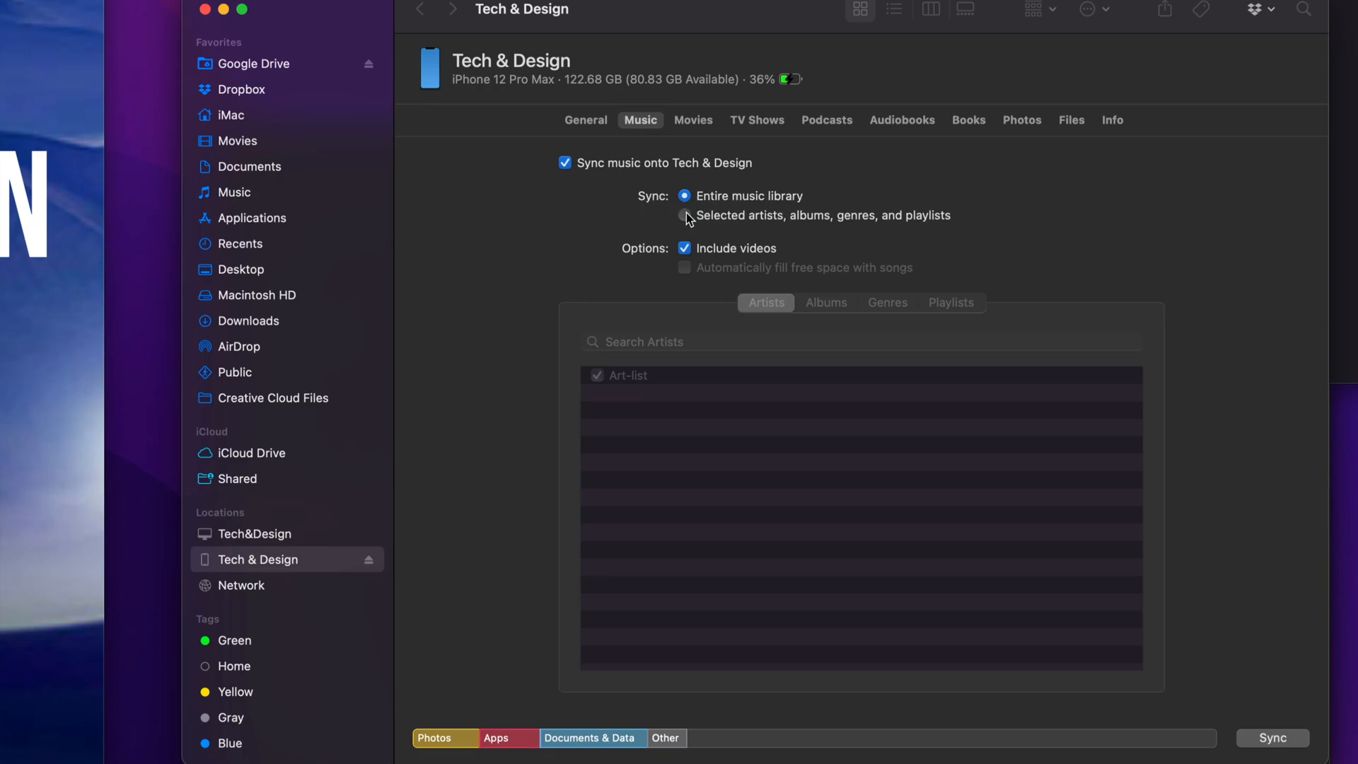
left_click(685, 215)
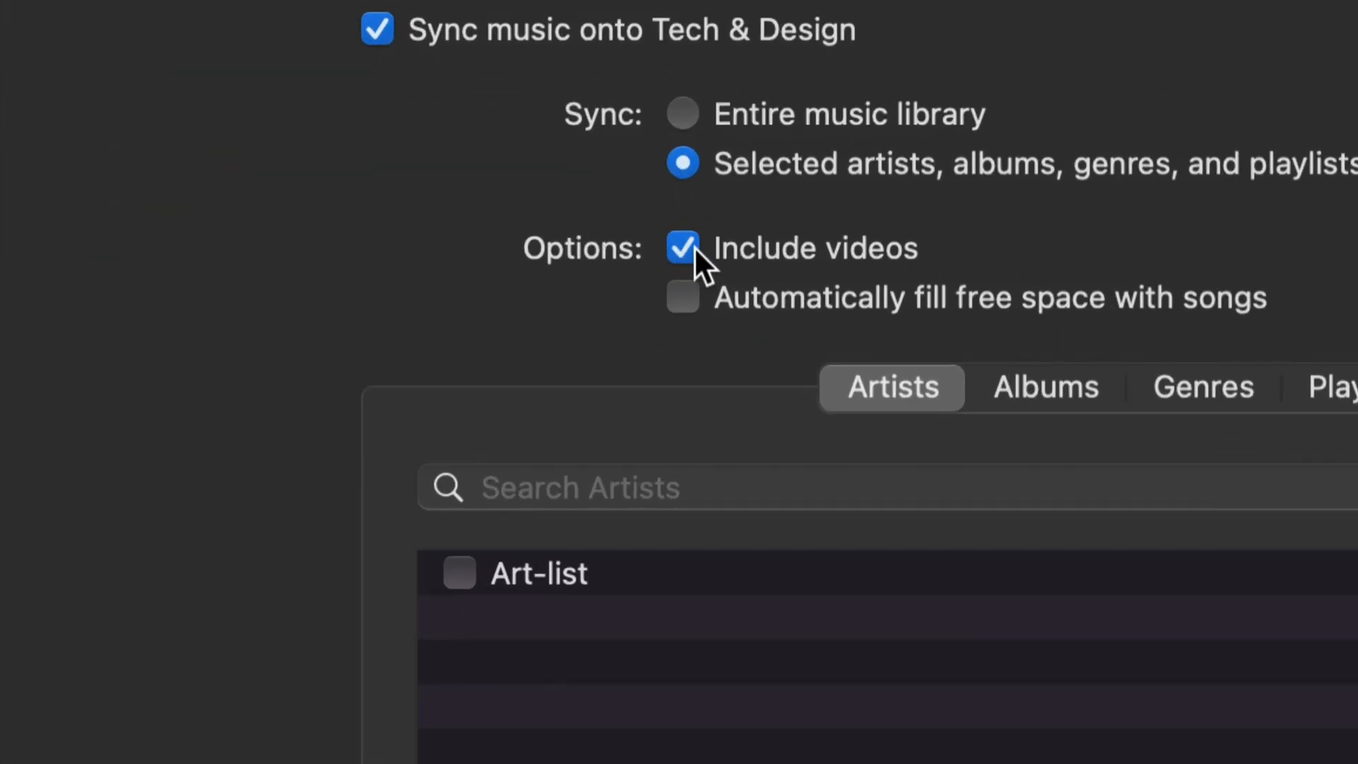
left_click(682, 248)
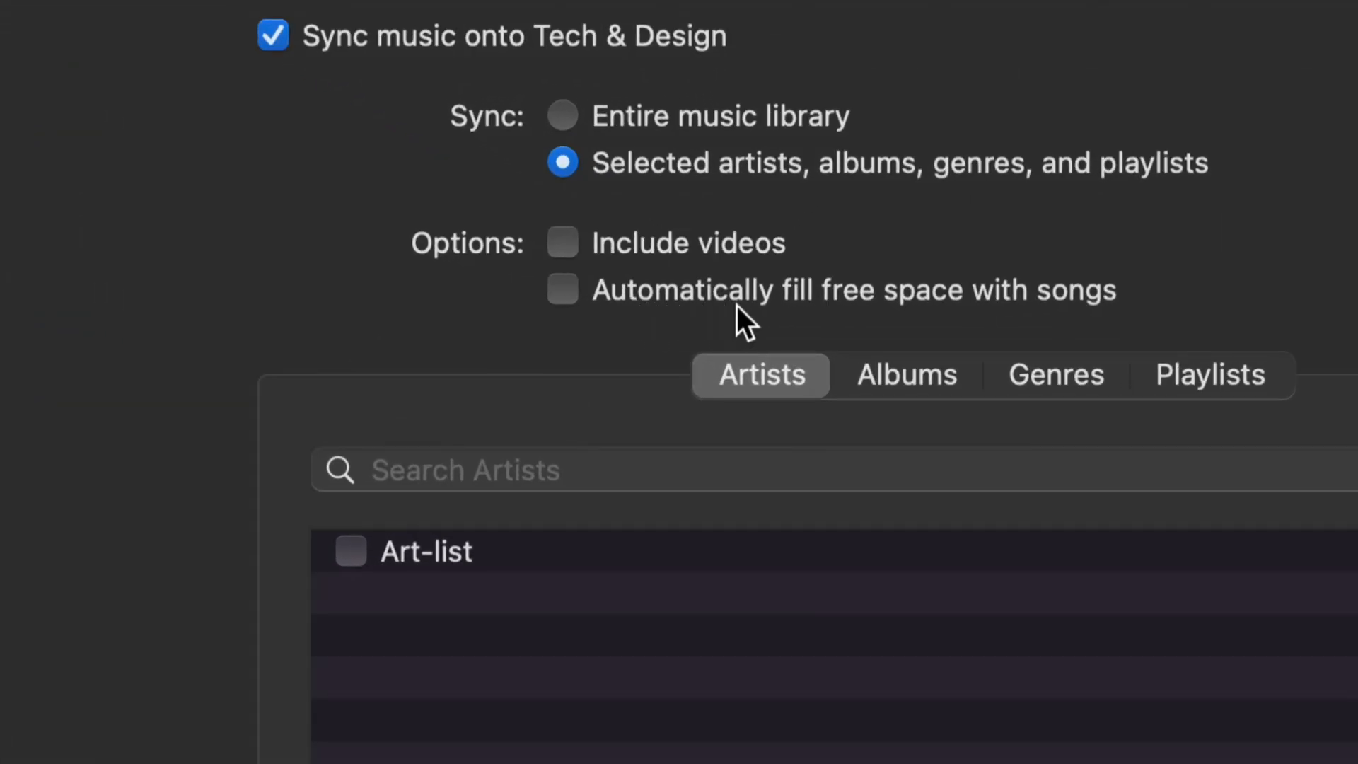
mouse_move(1083, 325)
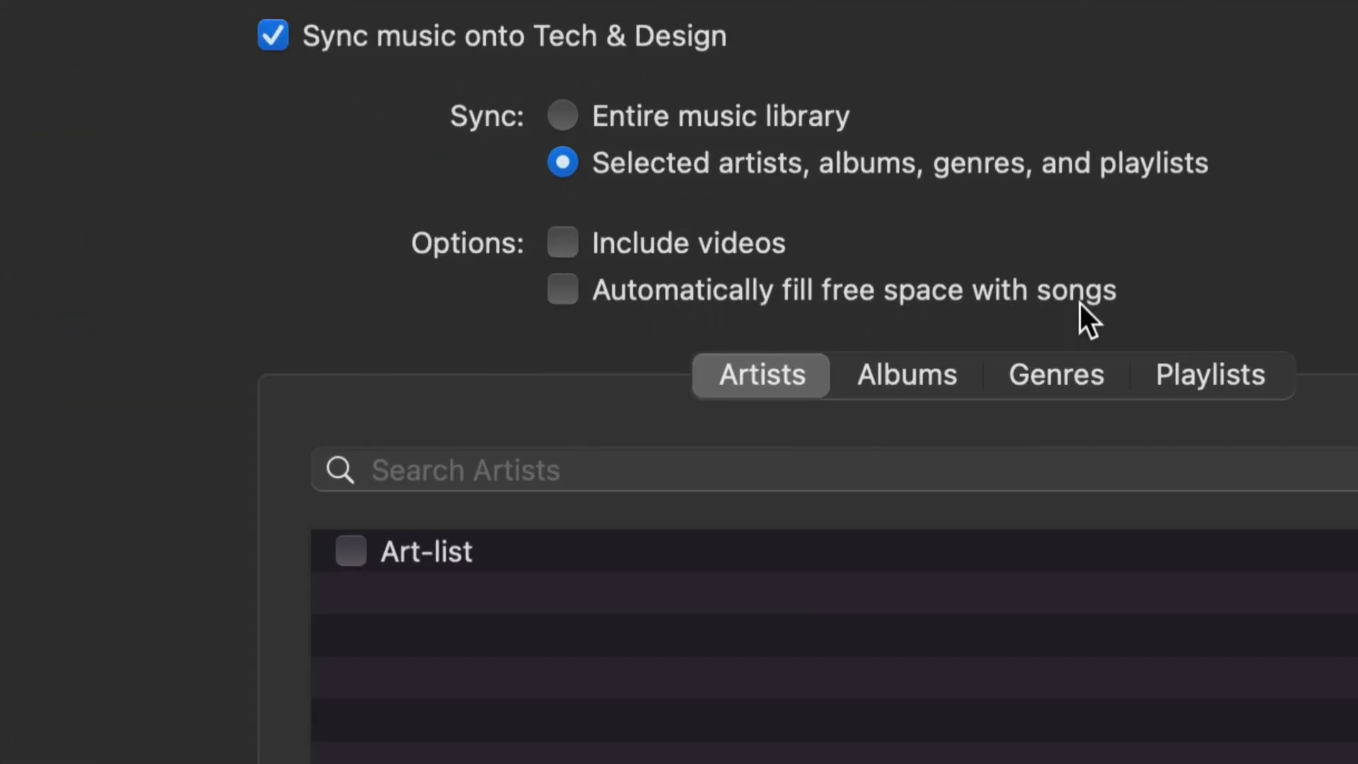
mouse_move(627, 335)
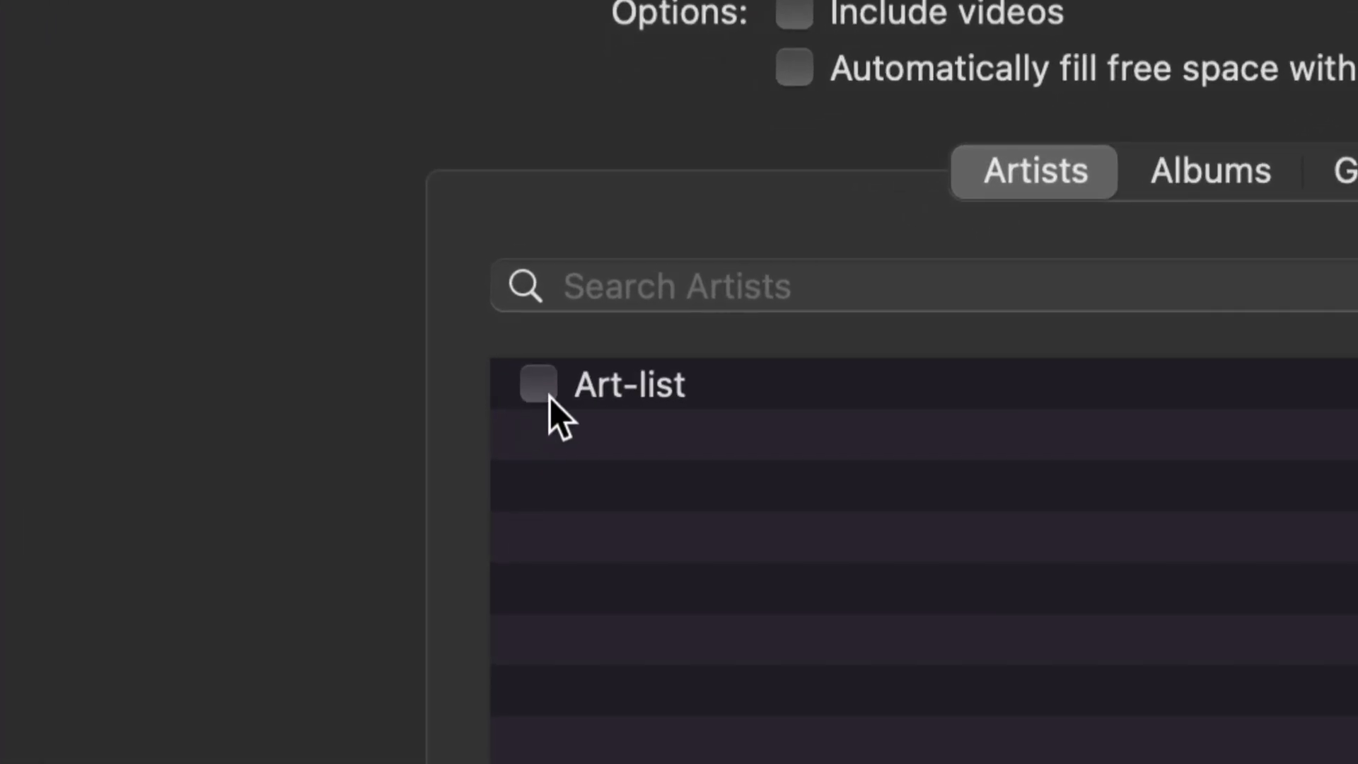
left_click(536, 384)
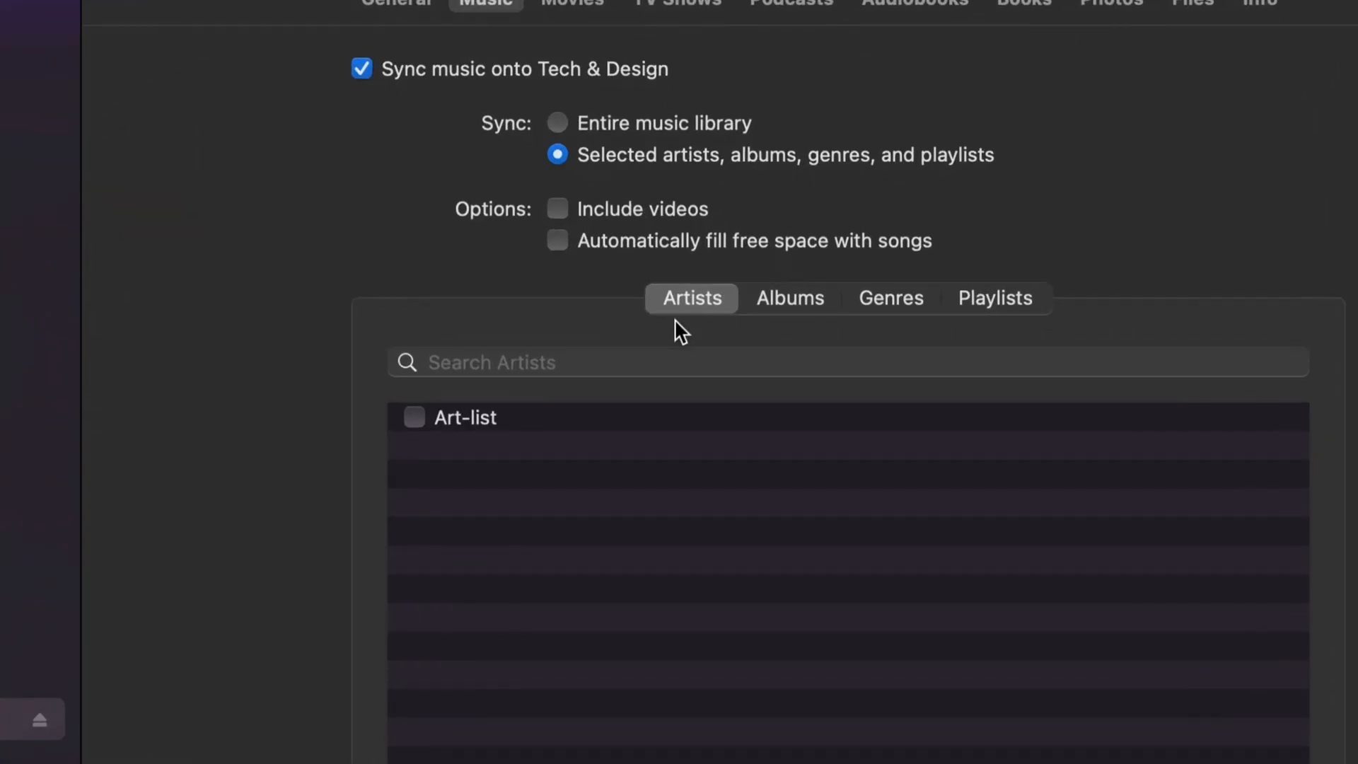
- Check all eleven albums, Assaf Ayalon - Rewire through You Take Me Back, under Albums
left_click(891, 298)
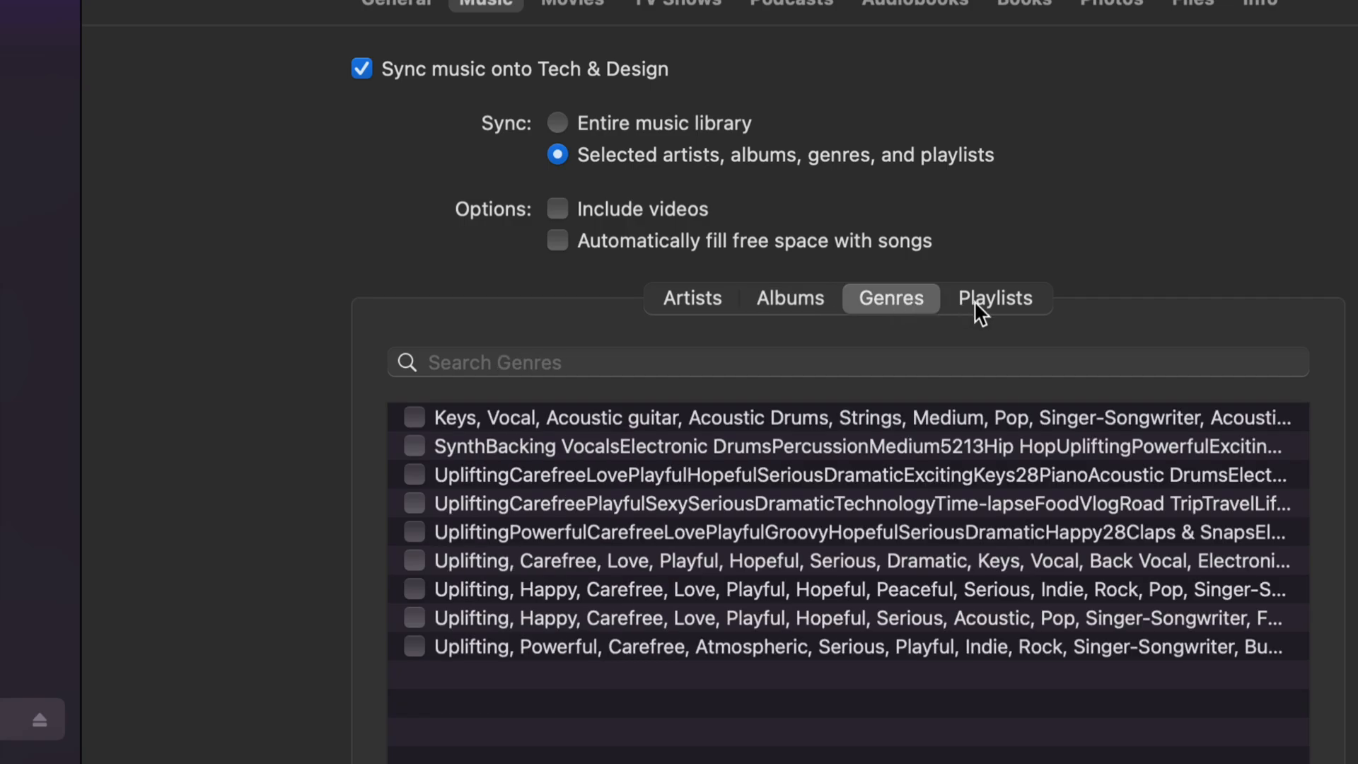
left_click(790, 298)
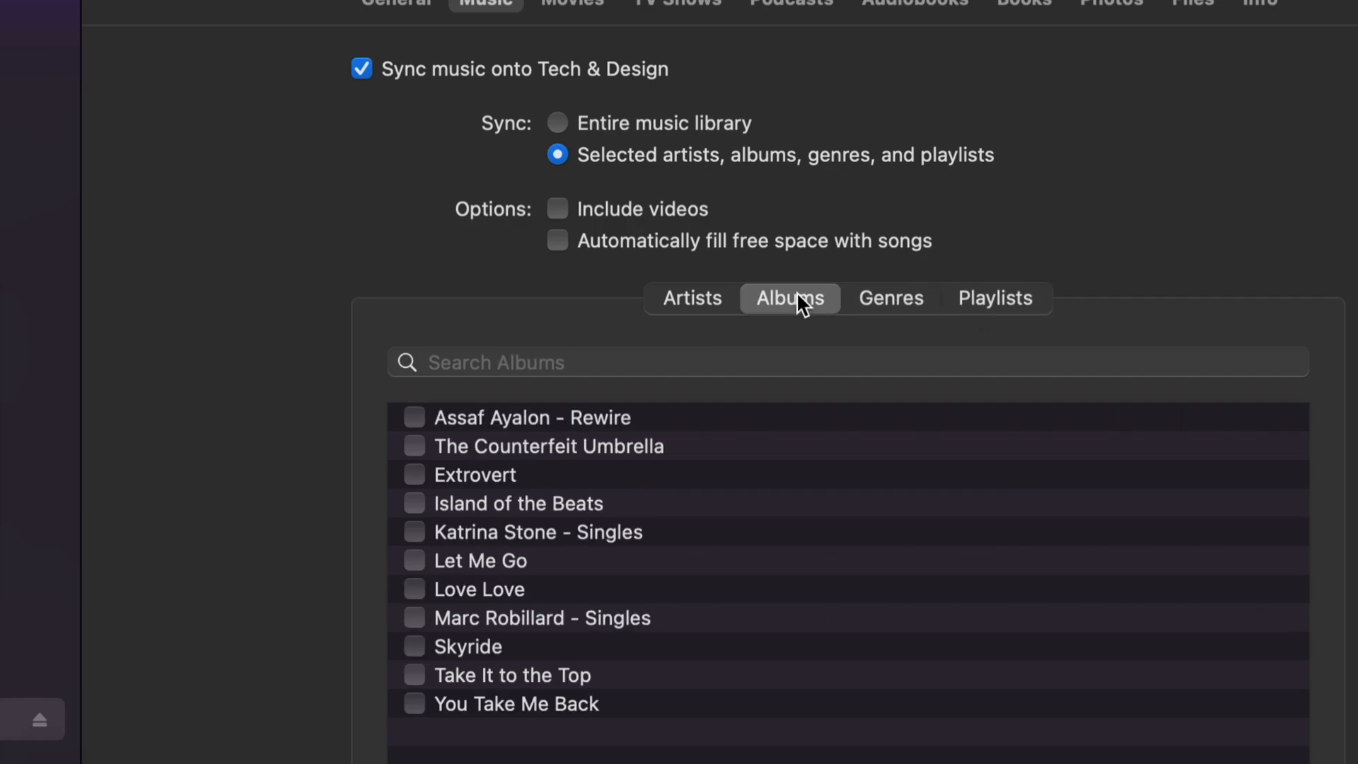
scroll("down", 3)
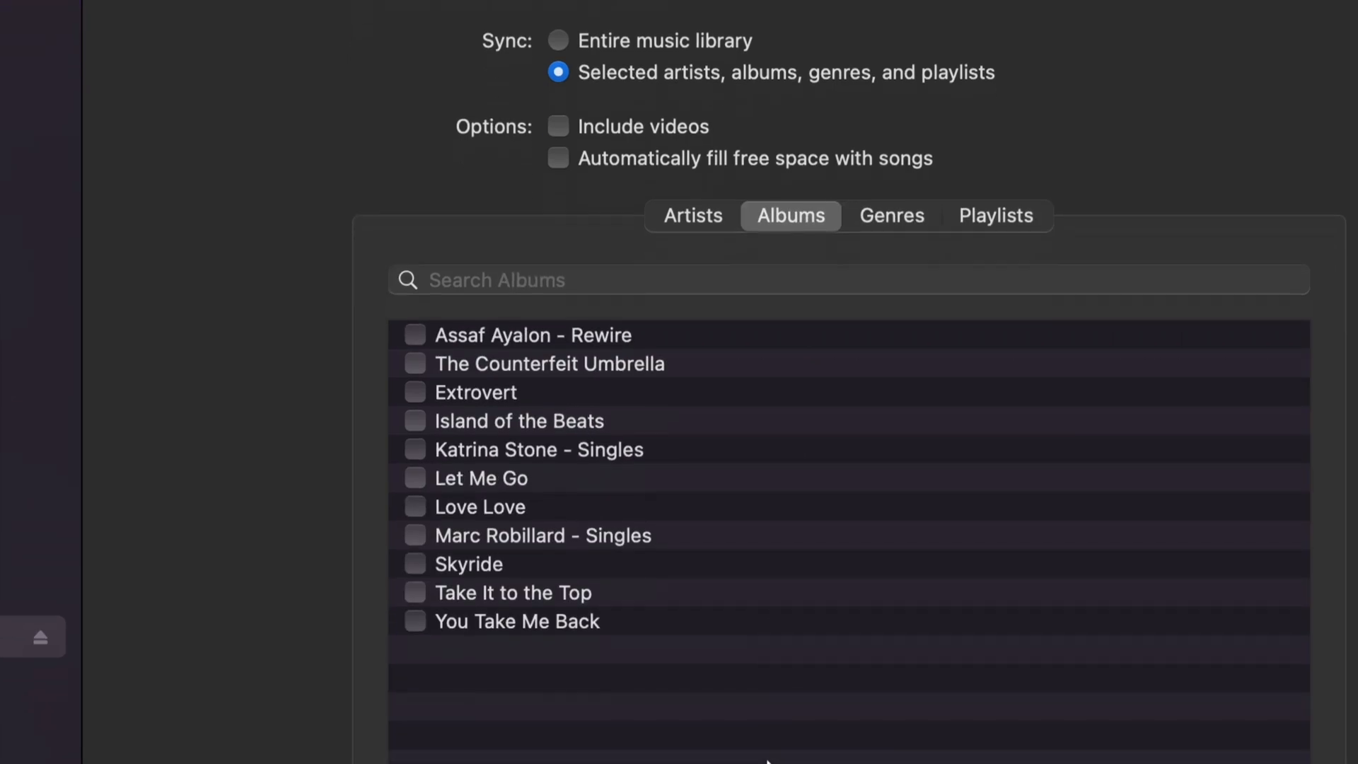
left_click(415, 562)
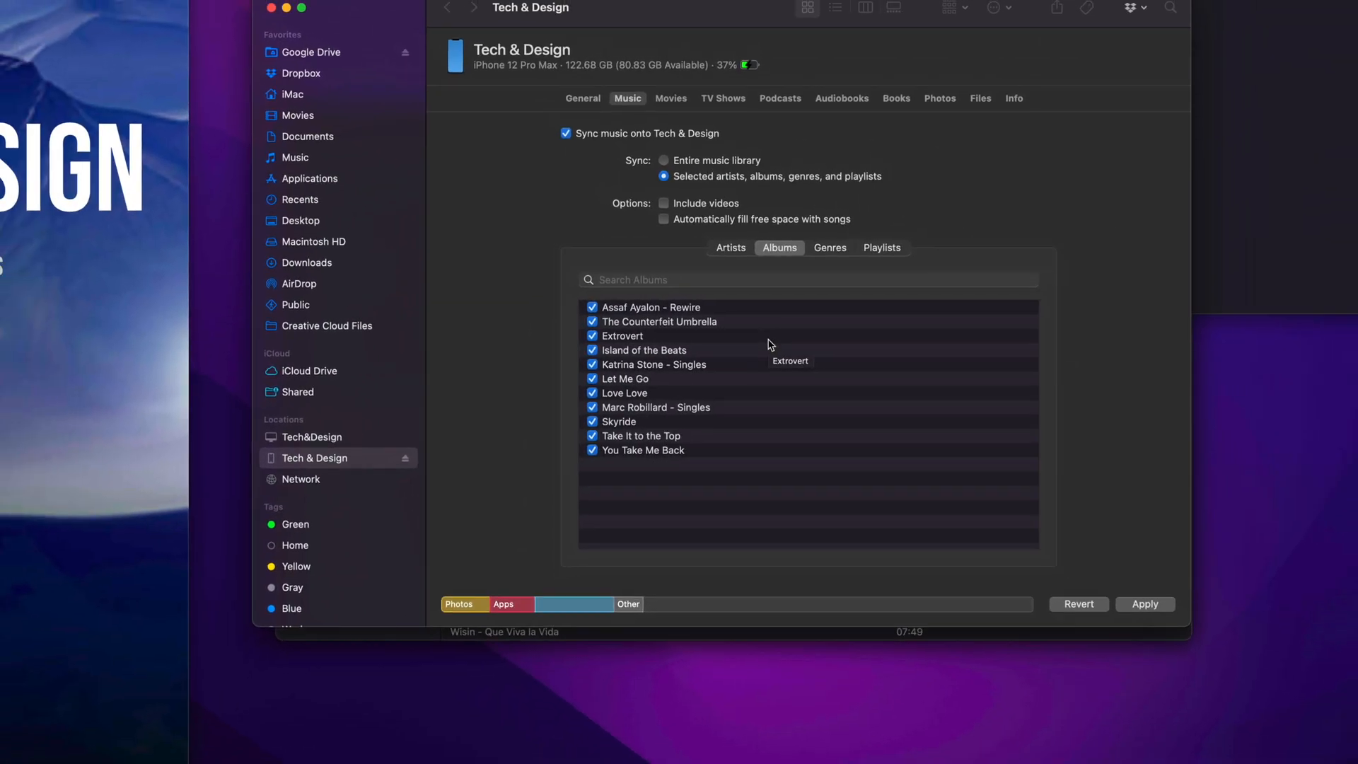
mouse_move(1152, 435)
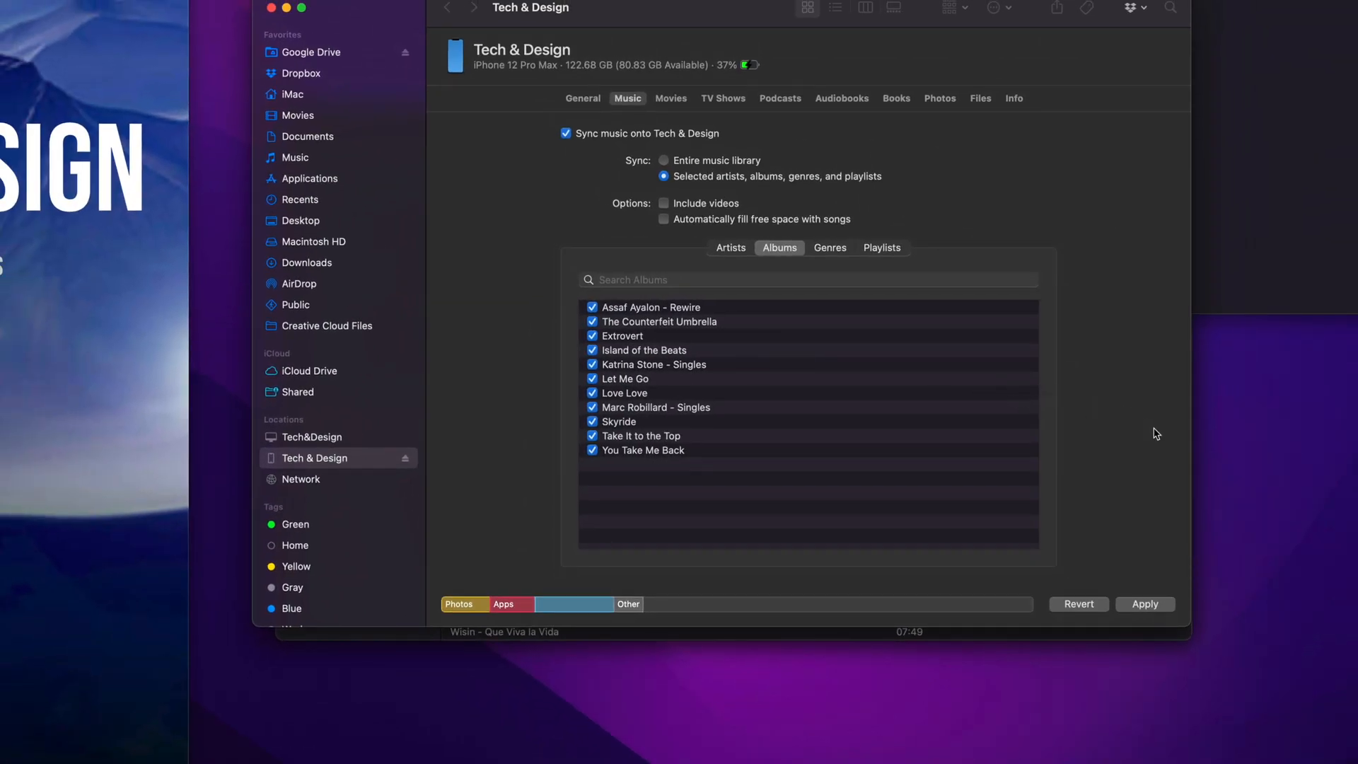
mouse_move(1171, 512)
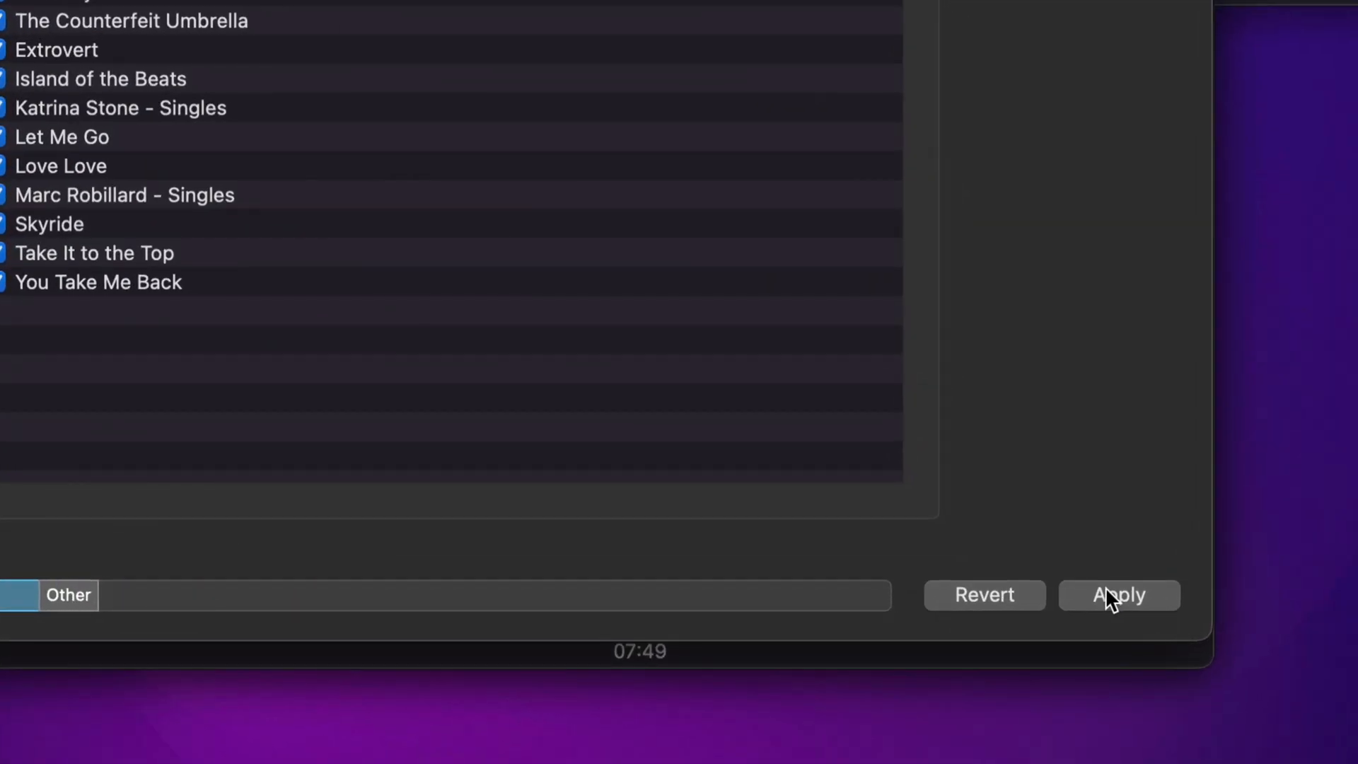
- Apply the album sync selection, which raises the 'Music app is not installed' warning
left_click(1119, 595)
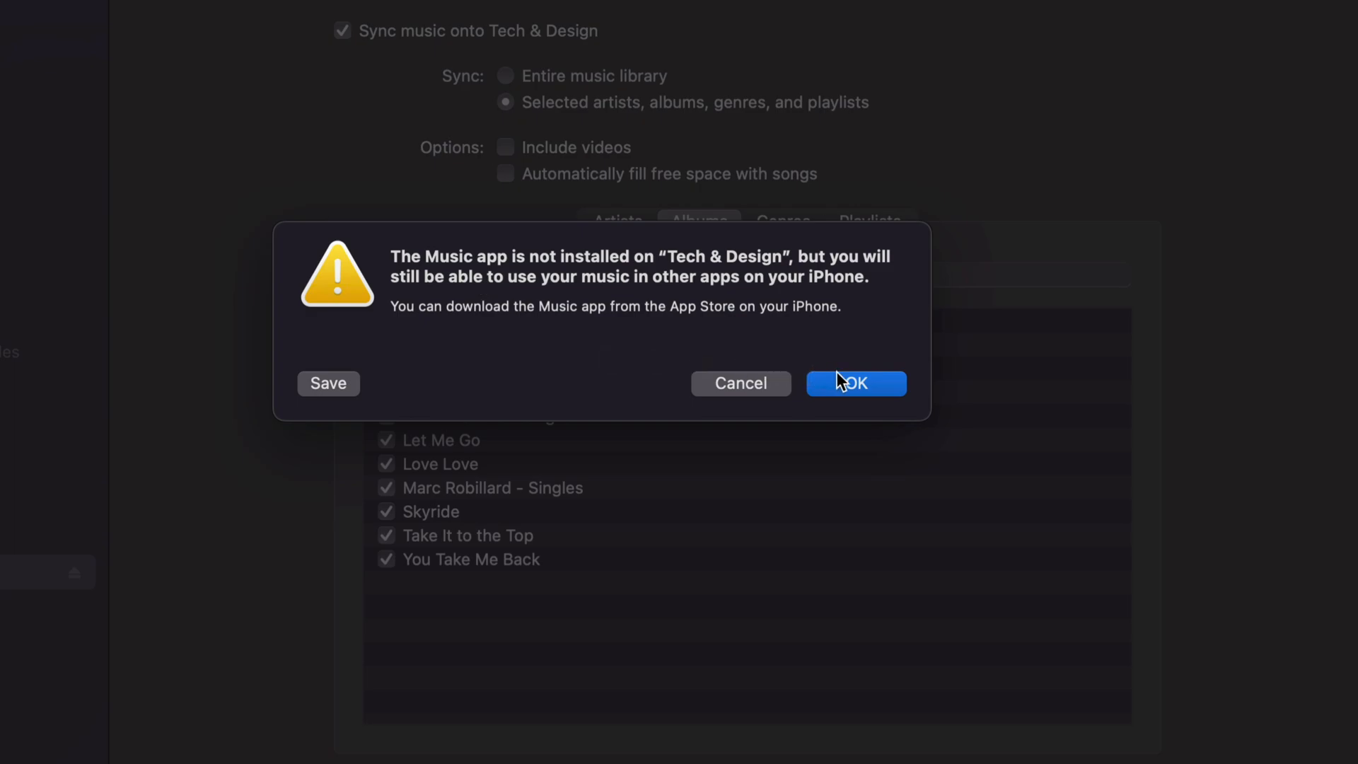
- Confirm the warning with OK so albums like Extrovert and Let Me Go sync
left_click(856, 383)
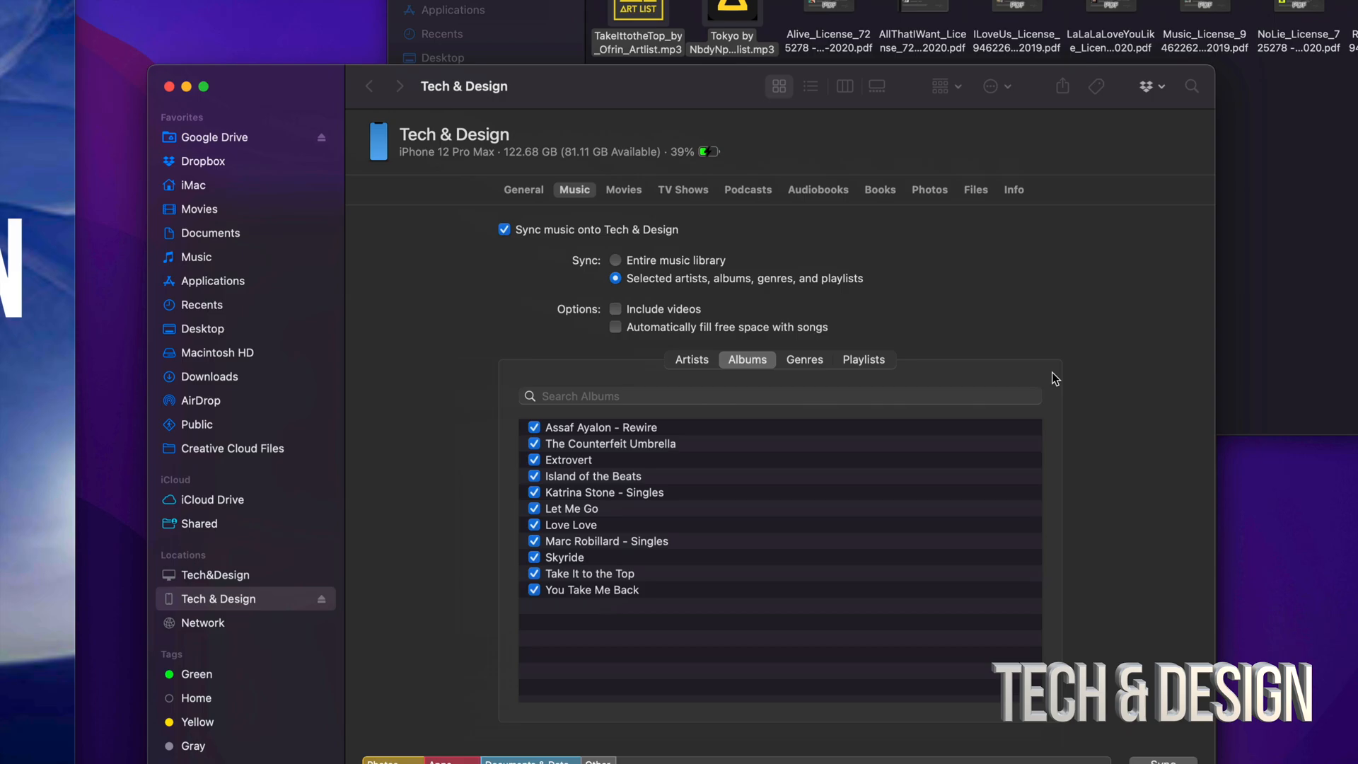
scroll("down", 3)
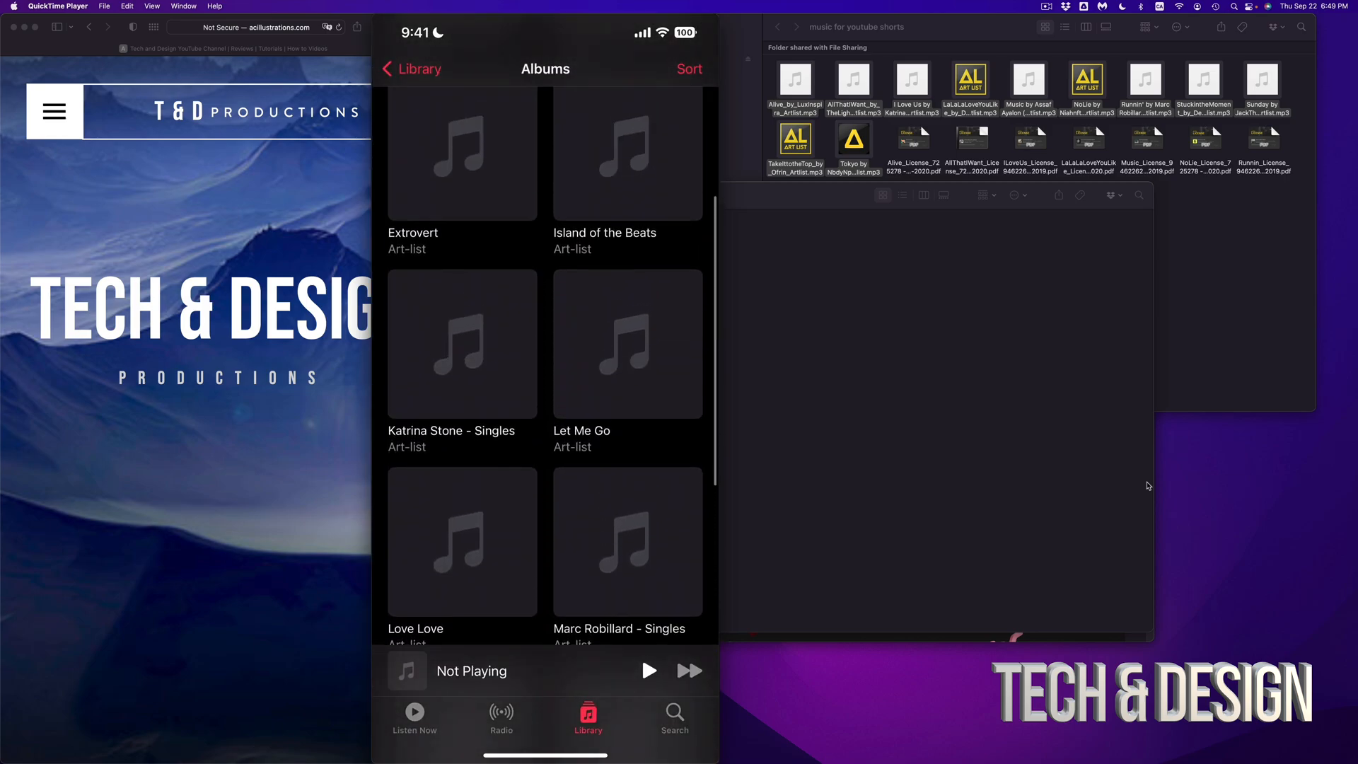
- Scroll the mirrored iPhone Albums list down to Skyride and You Take Me Back
scroll("down", 3)
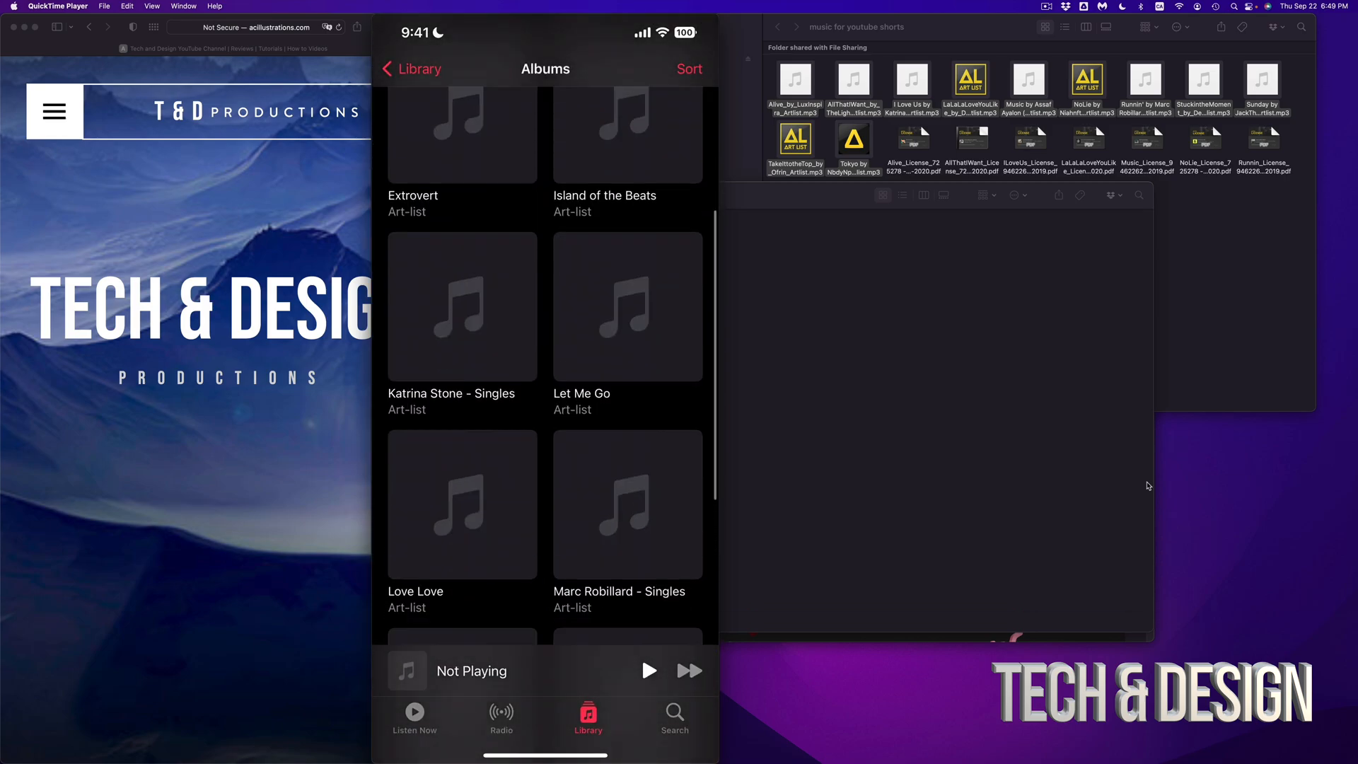
scroll("down", 3)
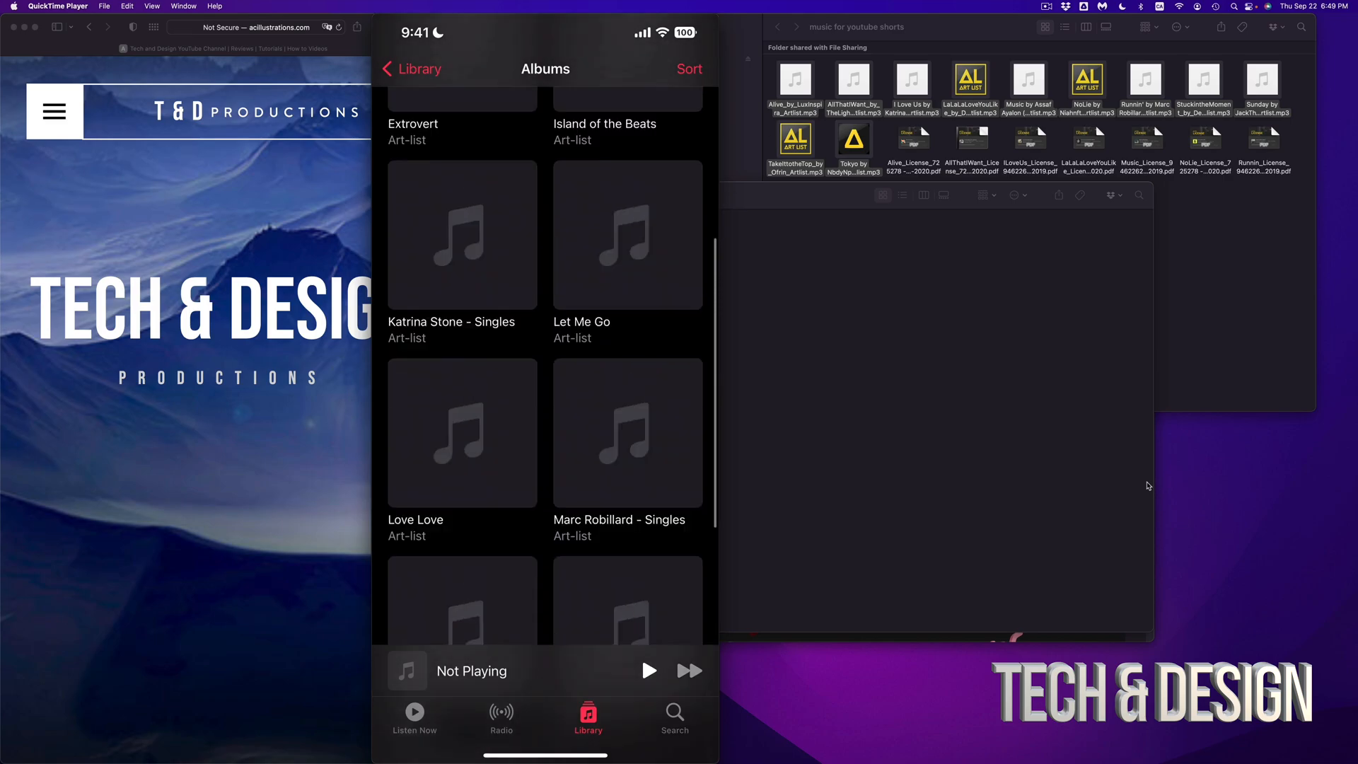
scroll("down", 3)
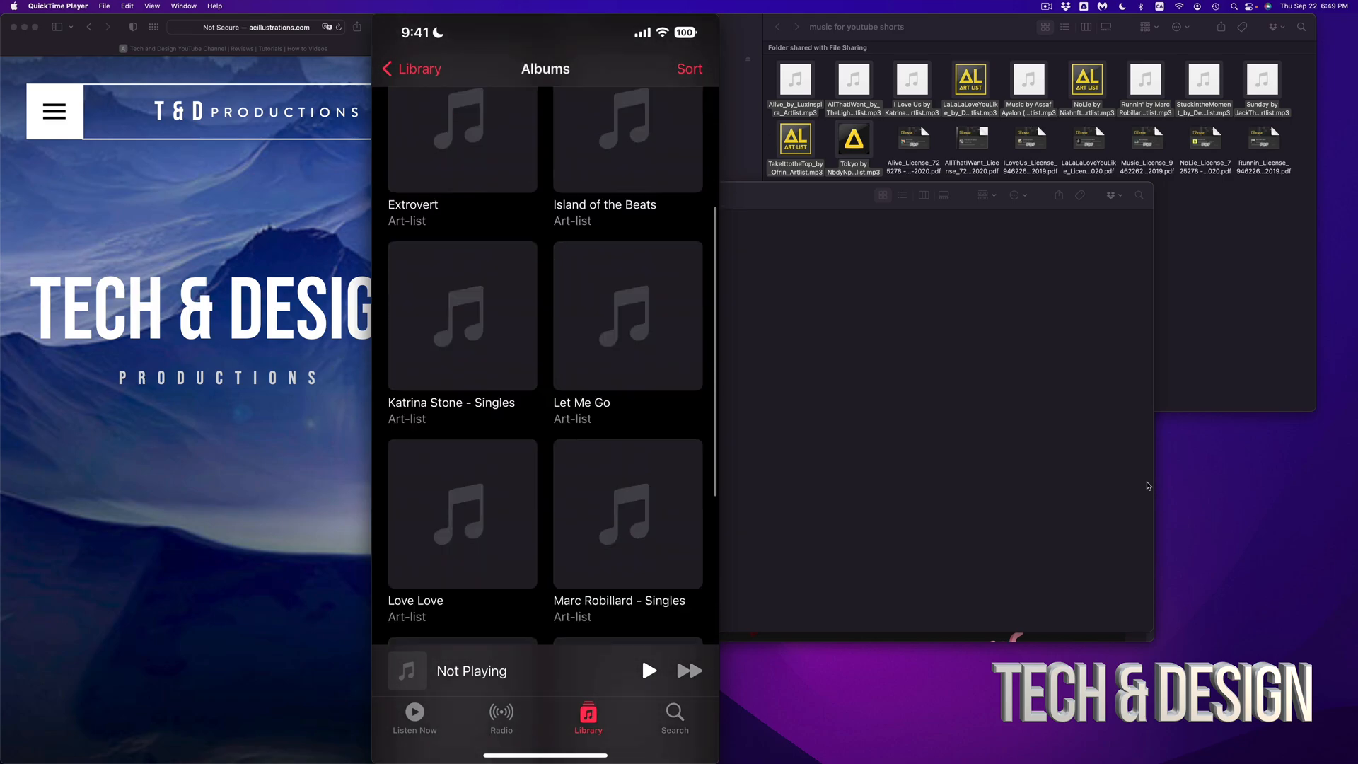
scroll("down", 3)
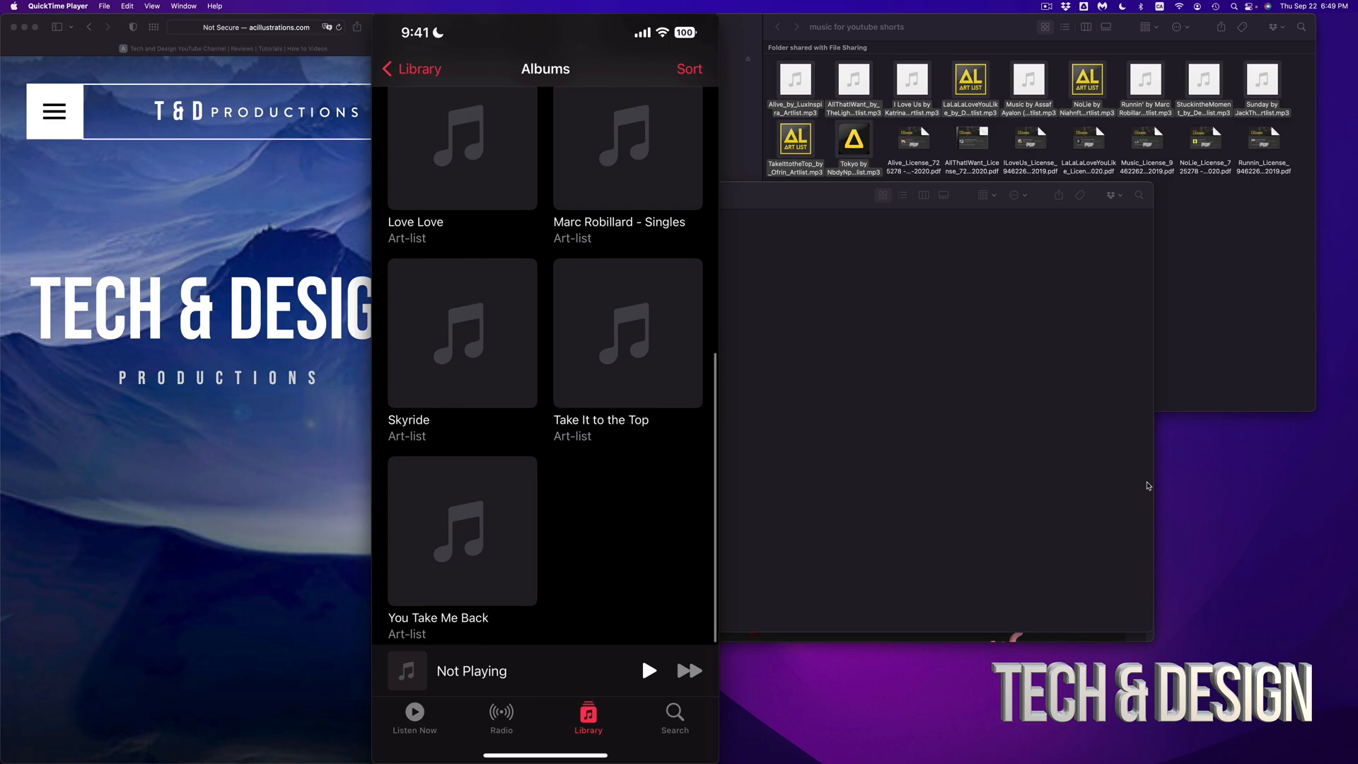